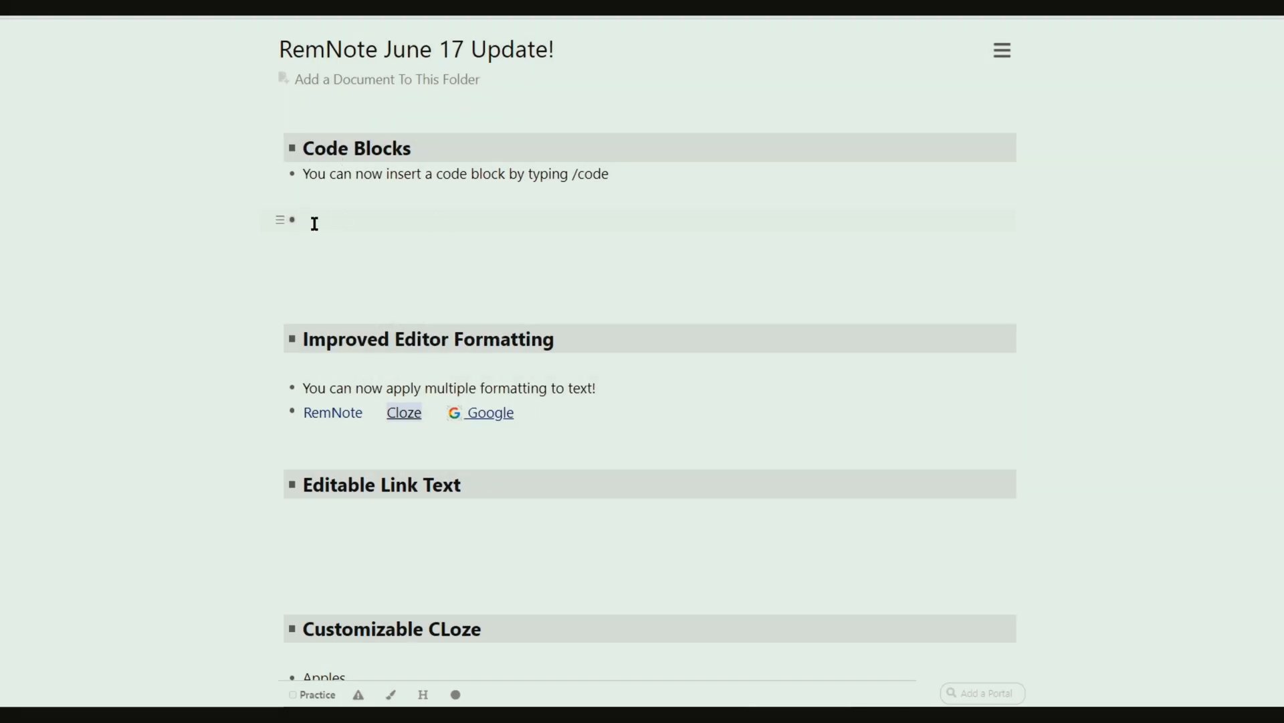
Insert a code block via /code holding function(){ with an empty if(true) { } block
{"action": "type", "text": "/code"}
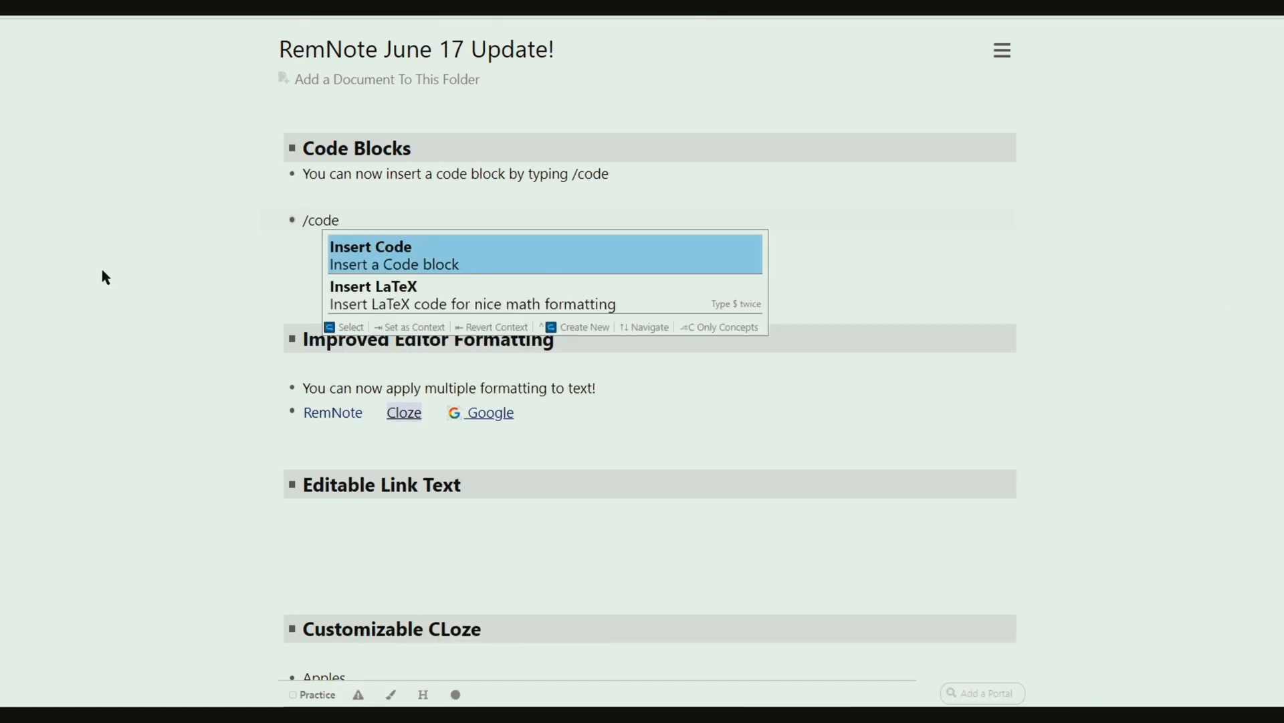
{"action": "left_click", "coordinate": [394, 255]}
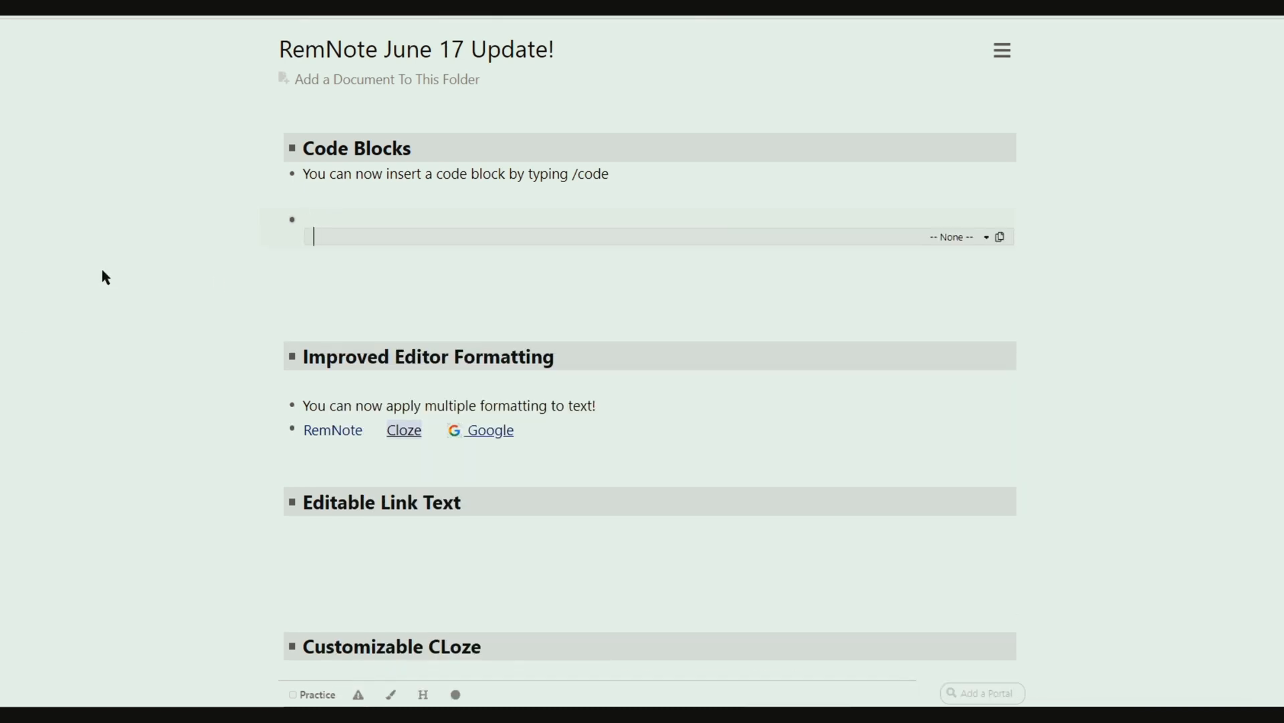
{"action": "type", "text": "function"}
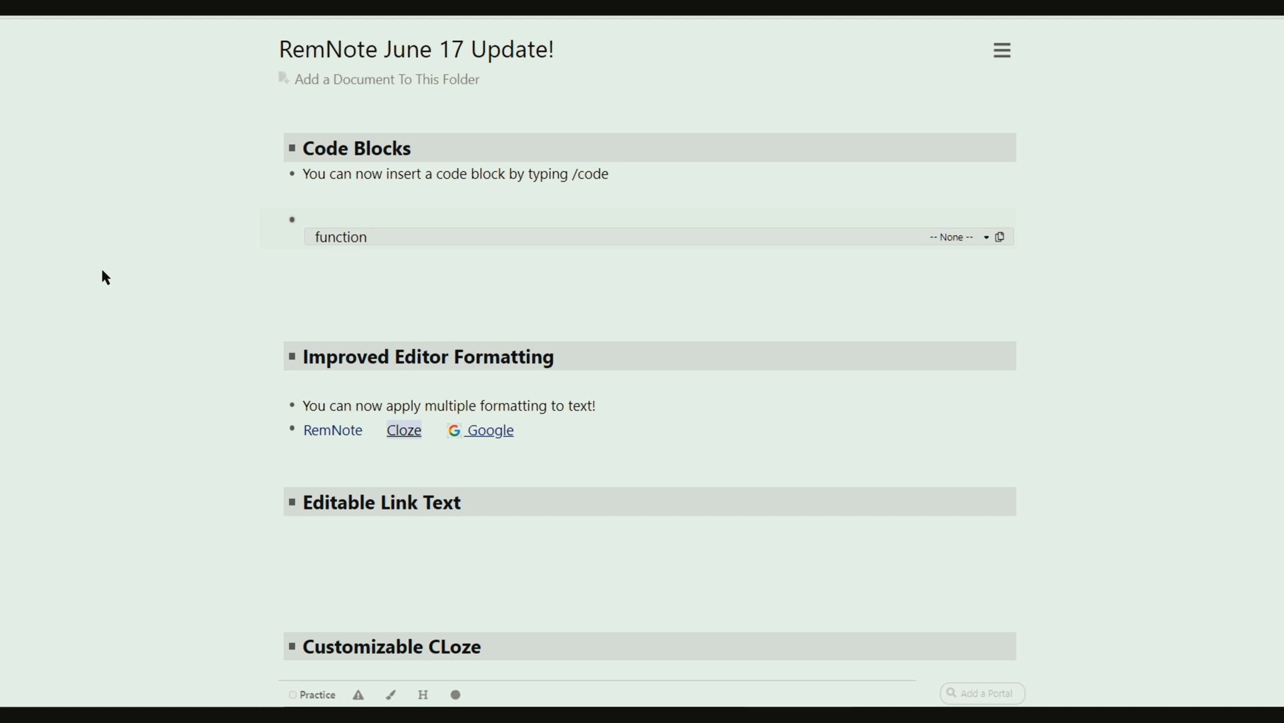
{"action": "type", "text": "(){"}
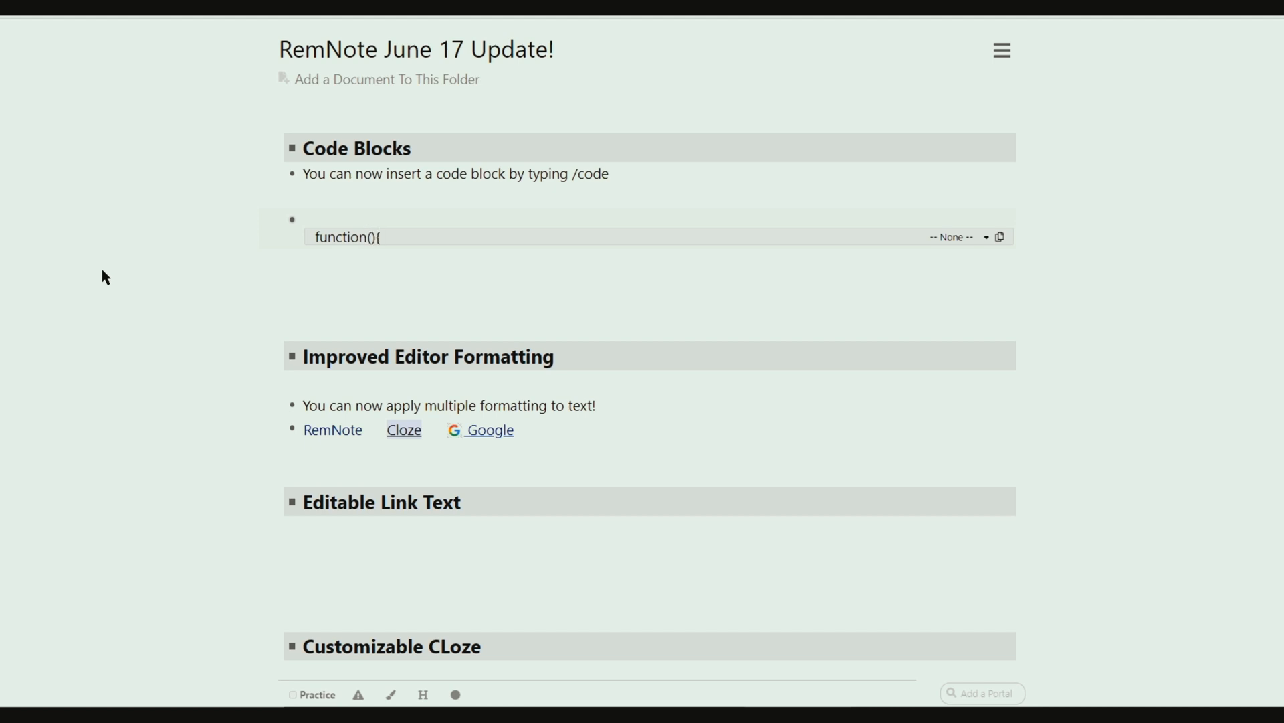
{"action": "left_click", "coordinate": [495, 237]}
{"action": "type", "text": "}"}
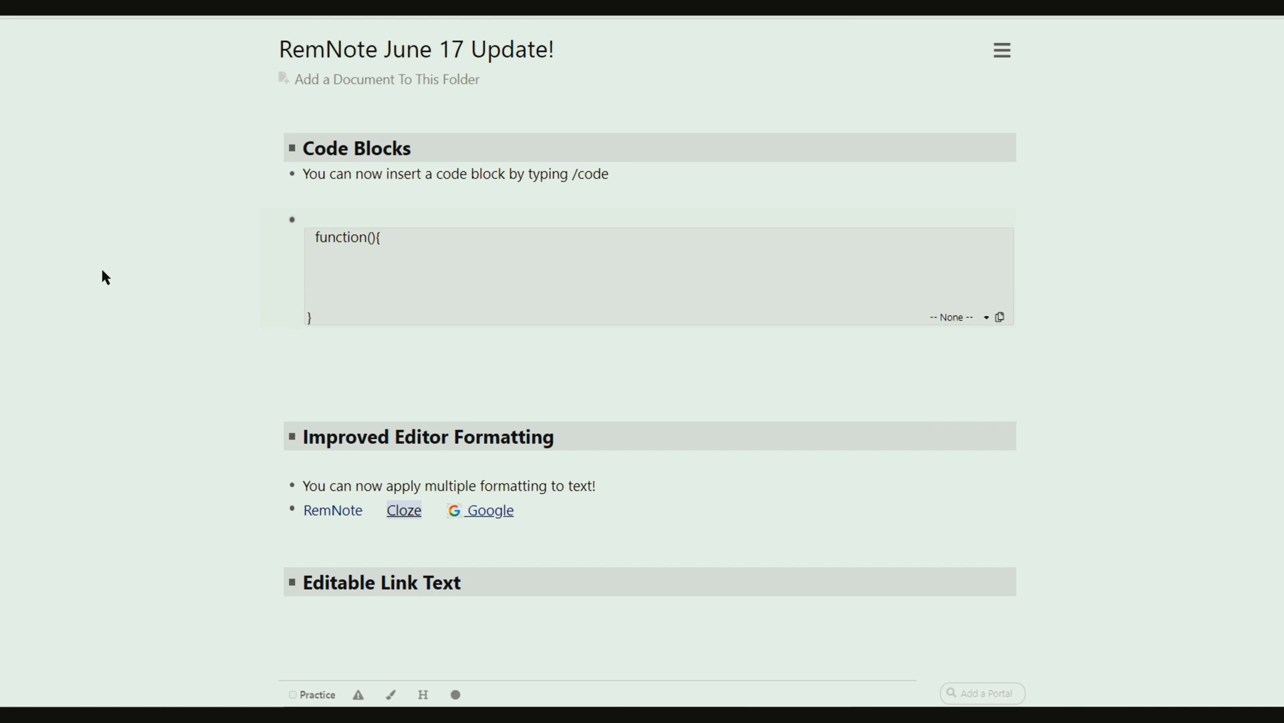
{"action": "type", "text": "if(true"}
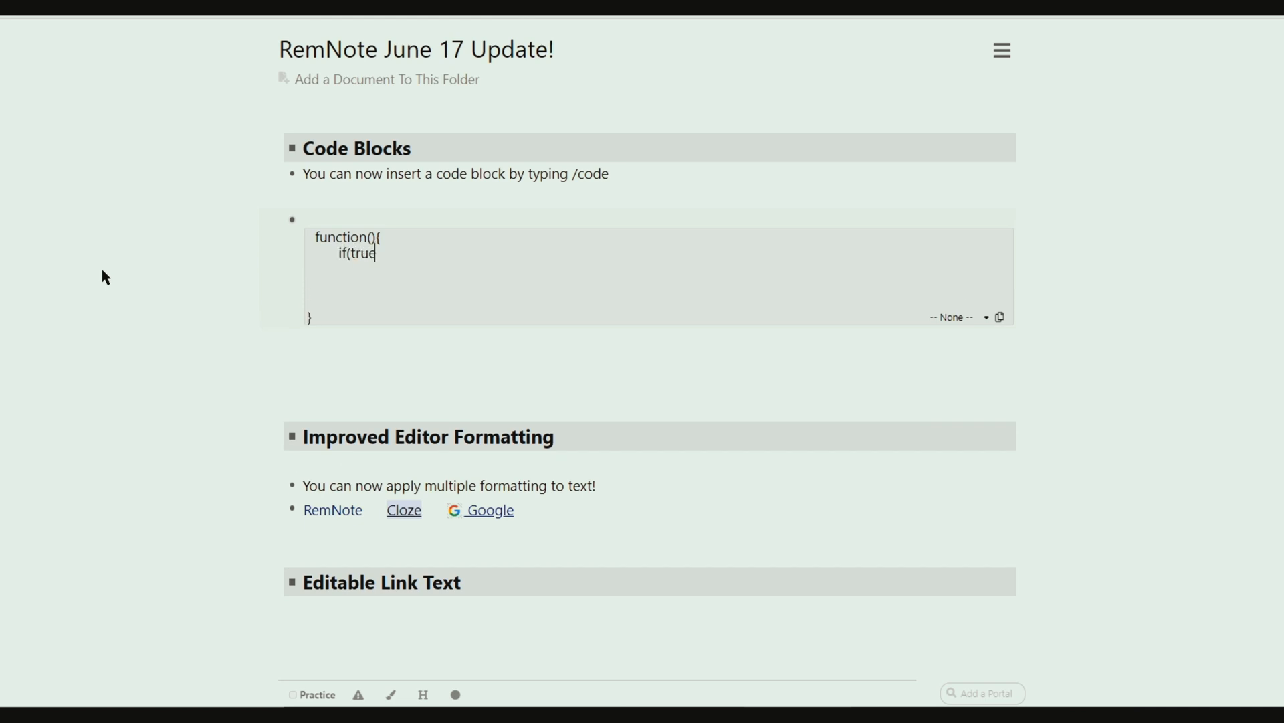
{"action": "type", "text": ") {"}
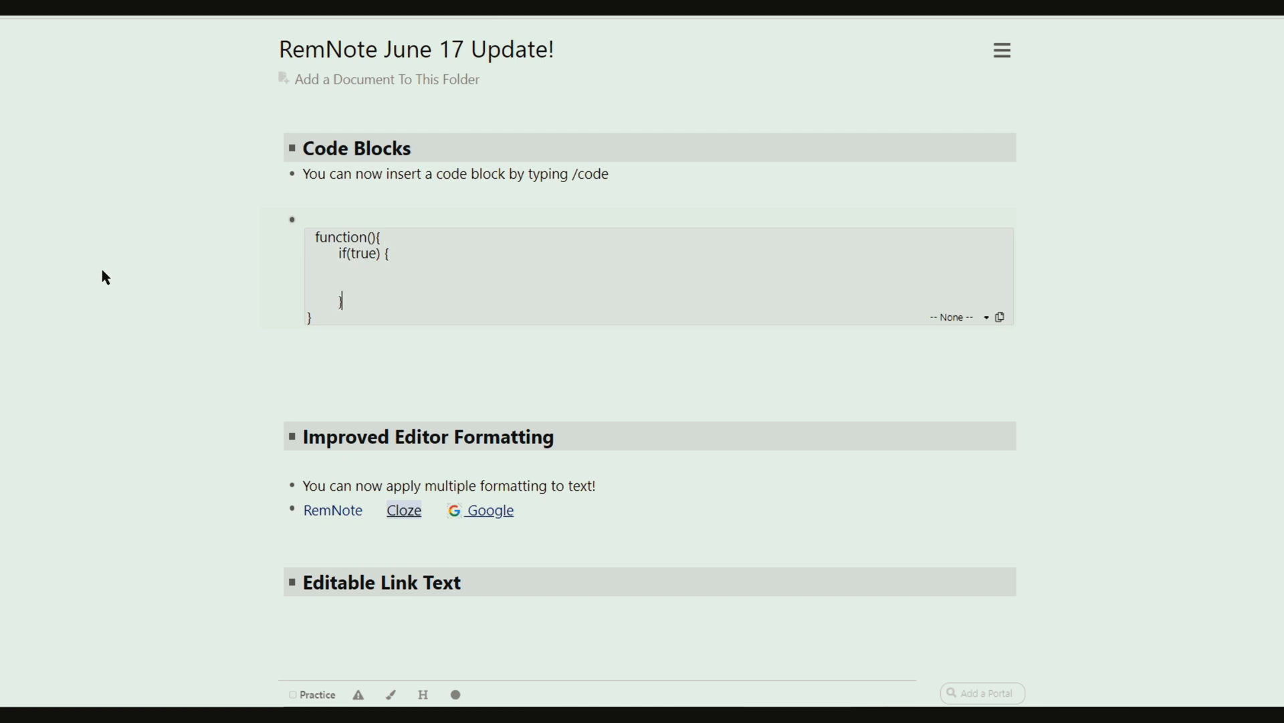
{"action": "mouse_move", "coordinate": [778, 301]}
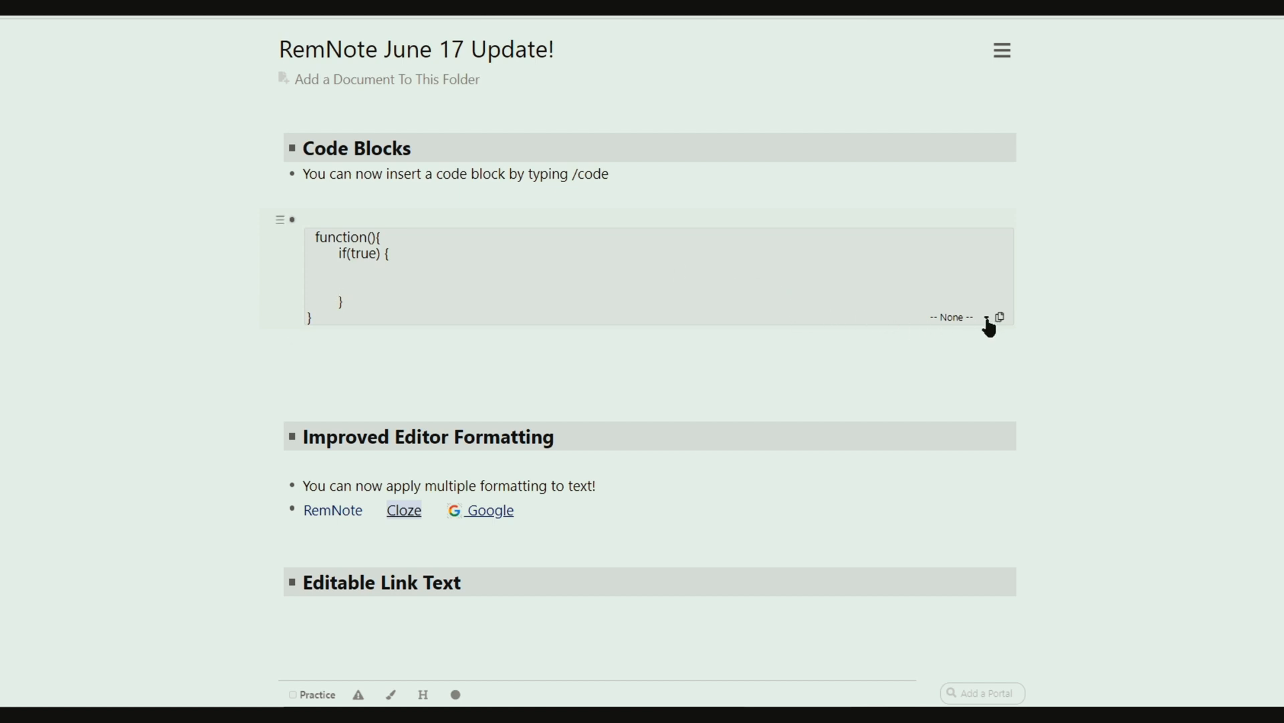
Set the code block's language to JavaScript
{"action": "left_click", "coordinate": [955, 317]}
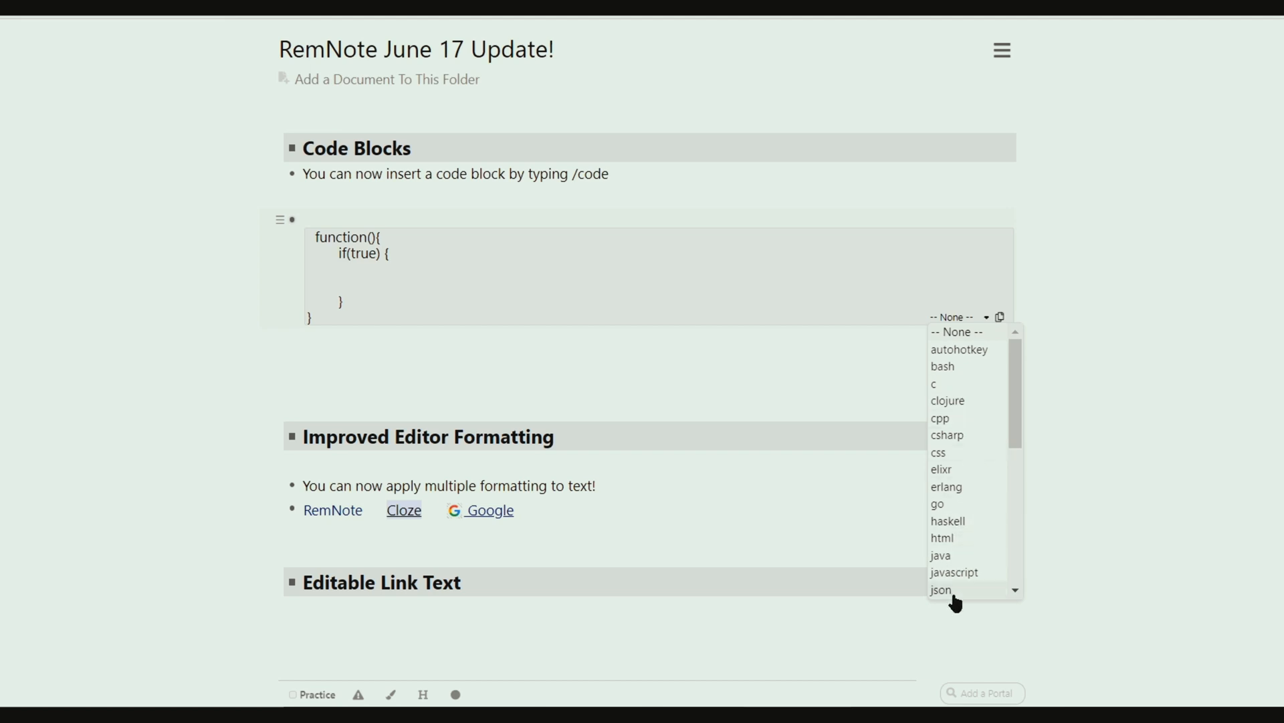
{"action": "scroll", "scroll_direction": "down", "scroll_amount": 3}
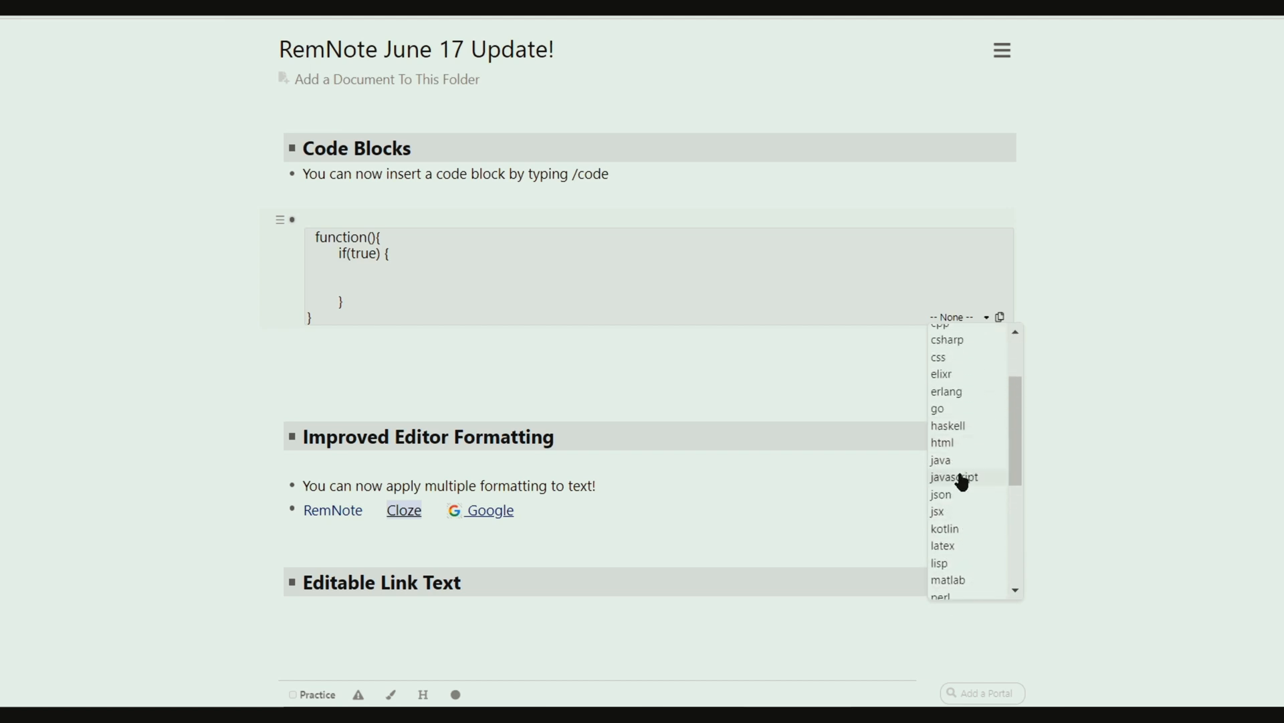
{"action": "left_click", "coordinate": [953, 477]}
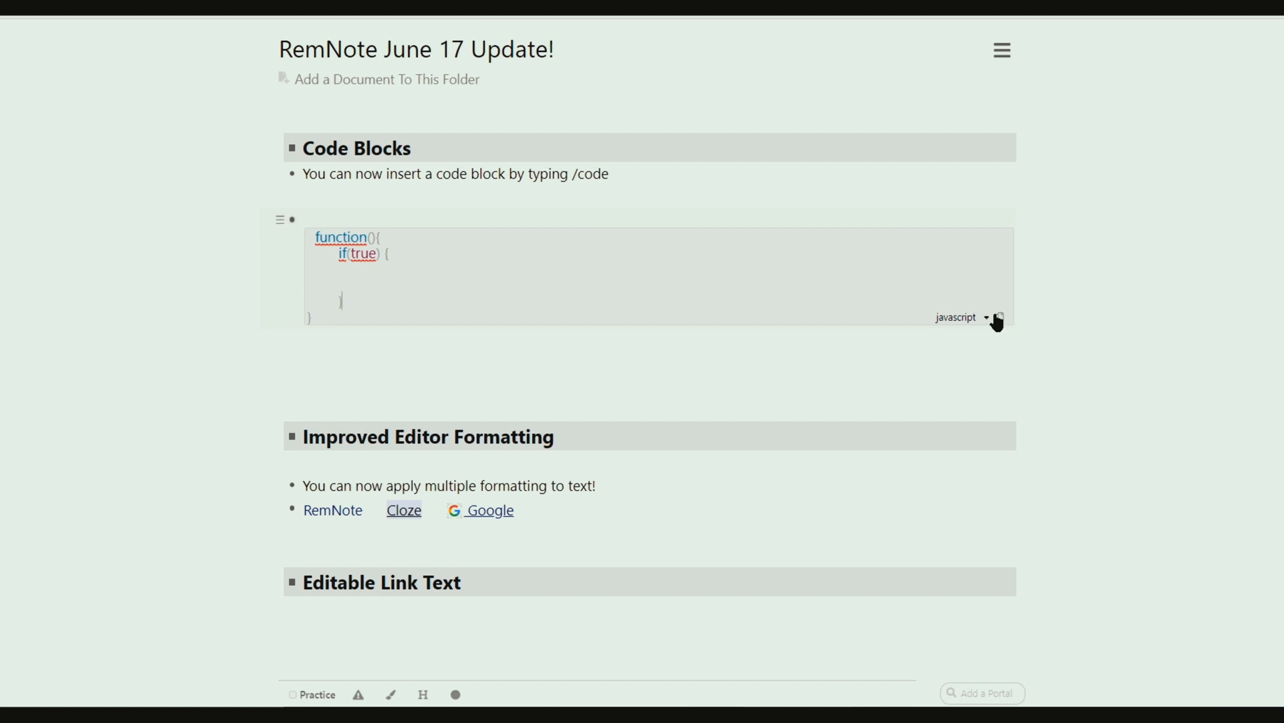
Copy the snippet and mark its bullet flashcard:: to make a practice card
{"action": "left_click", "coordinate": [1000, 318]}
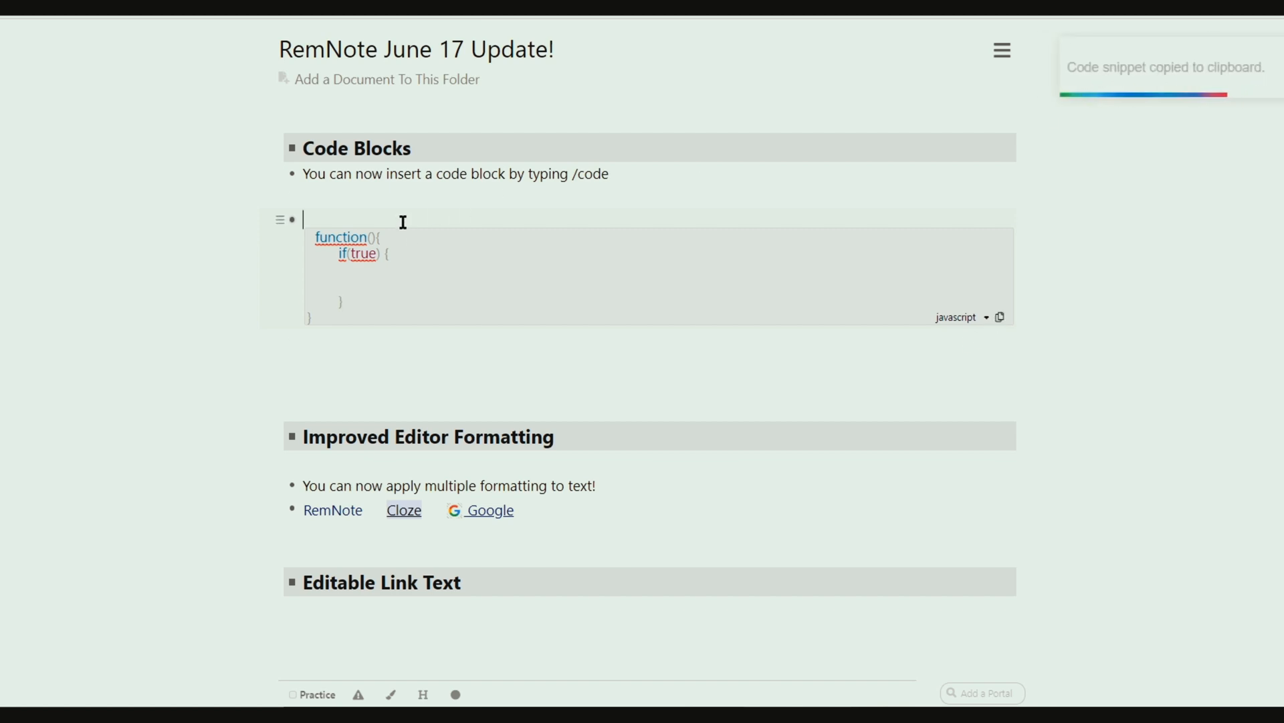
{"action": "type", "text": "flashcard"}
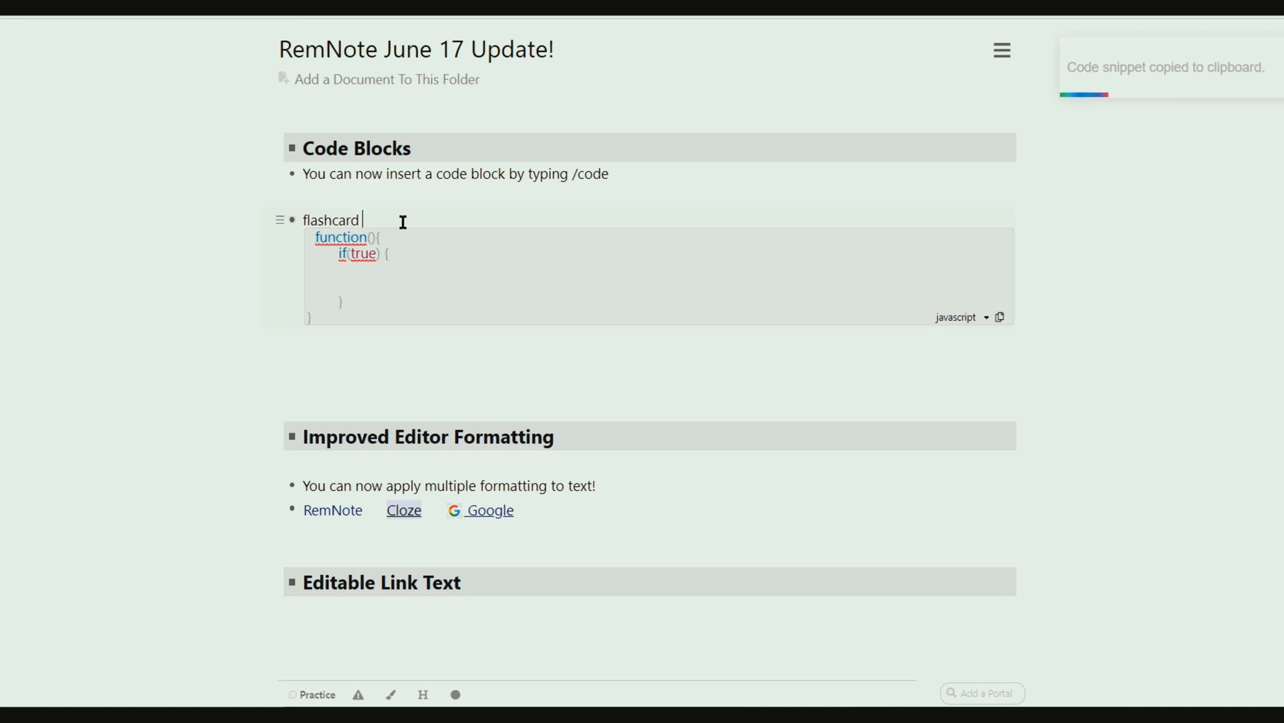
{"action": "left_click", "coordinate": [293, 694]}
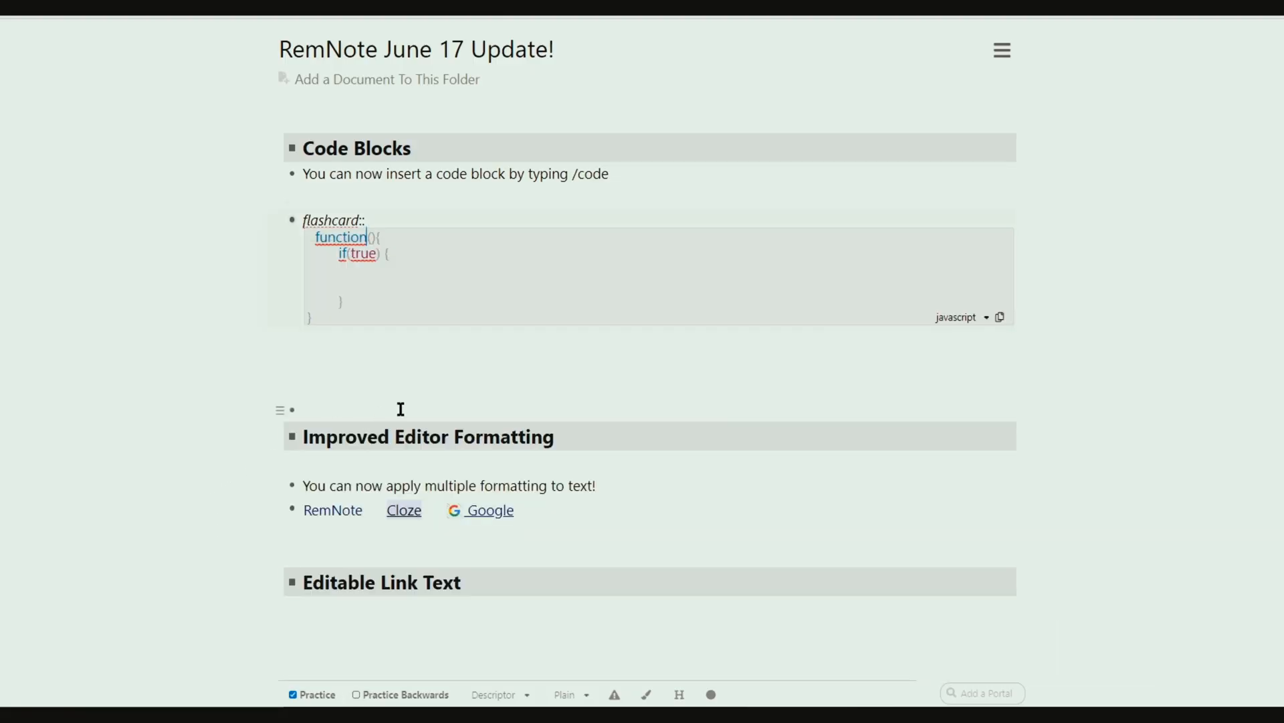
Apply bold, italic, underline, orange highlight to the sentence; italicise the RemNote, Cloze, Google line
{"action": "scroll", "scroll_direction": "down", "scroll_amount": 3}
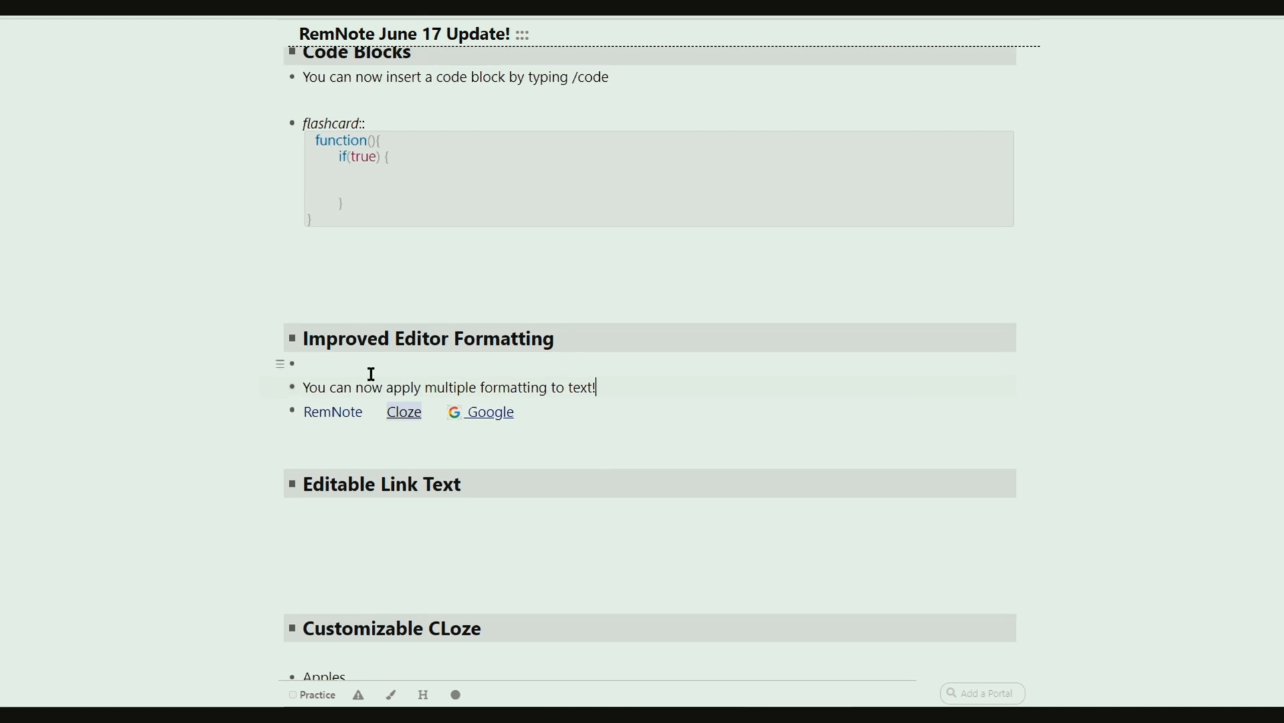
{"action": "scroll", "scroll_direction": "down", "scroll_amount": 3}
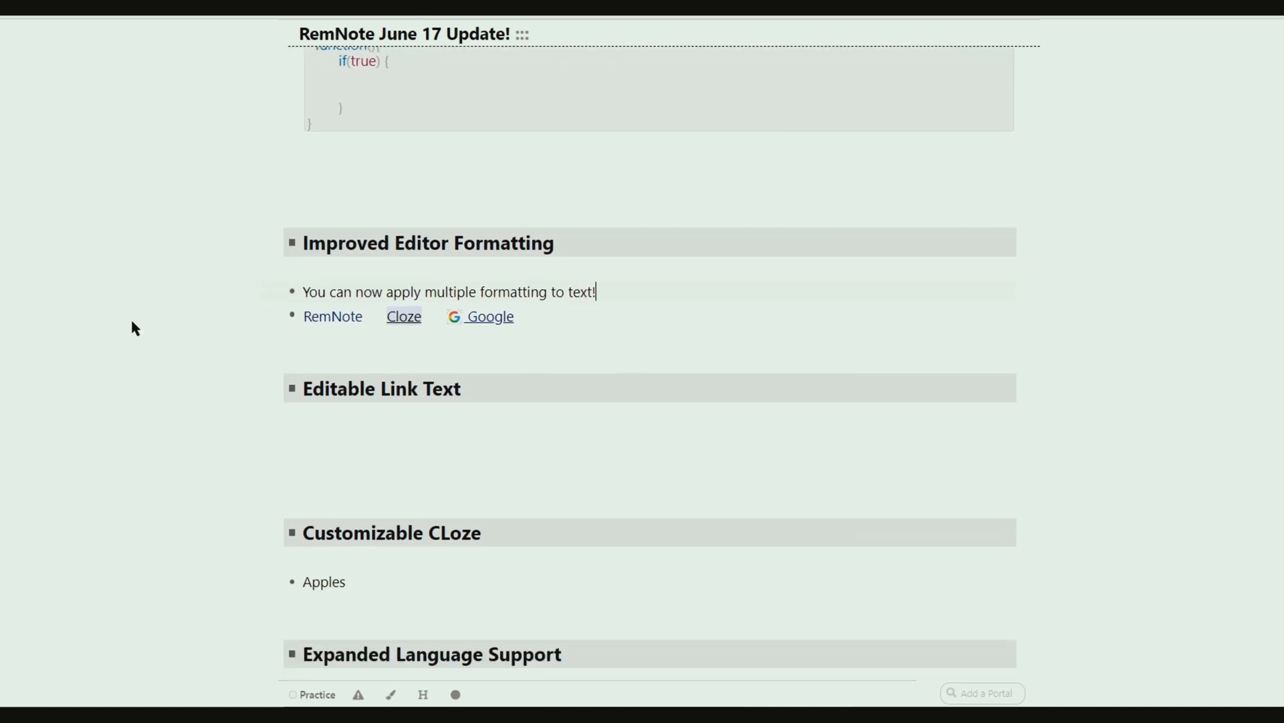
{"action": "mouse_move", "coordinate": [661, 314]}
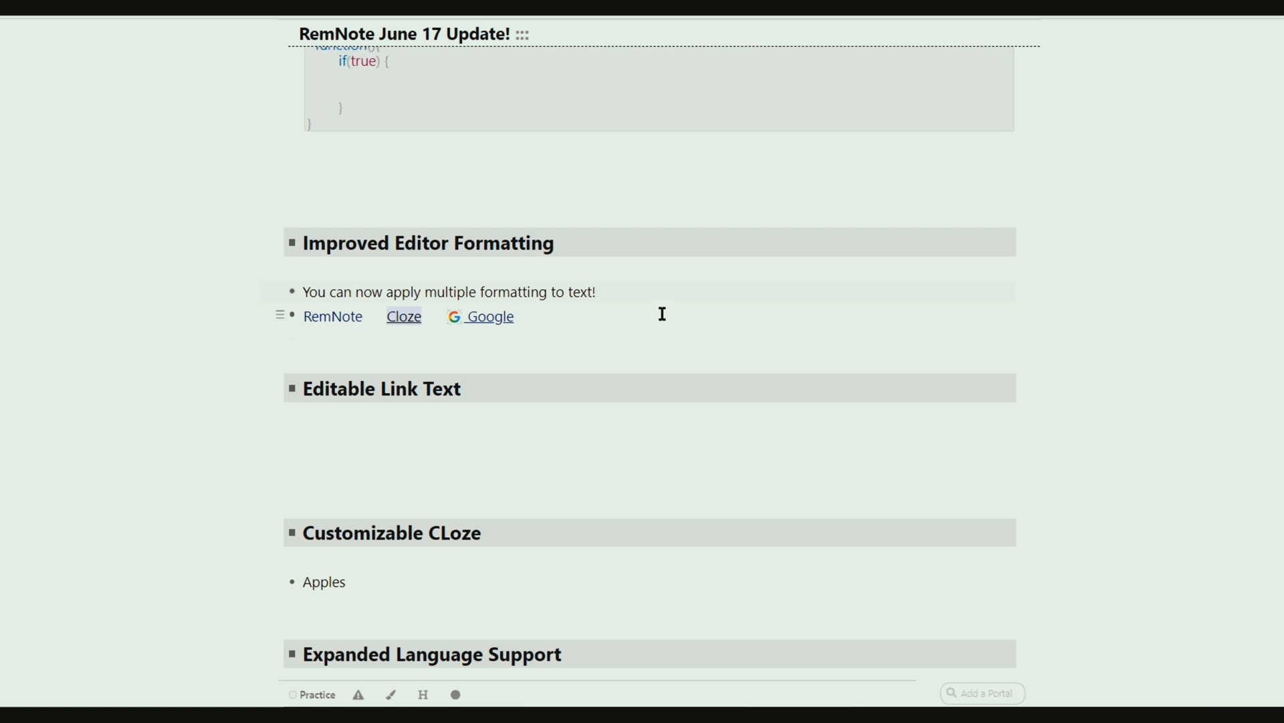
{"action": "left_click_drag", "start_coordinate": [303, 292], "coordinate": [596, 292]}
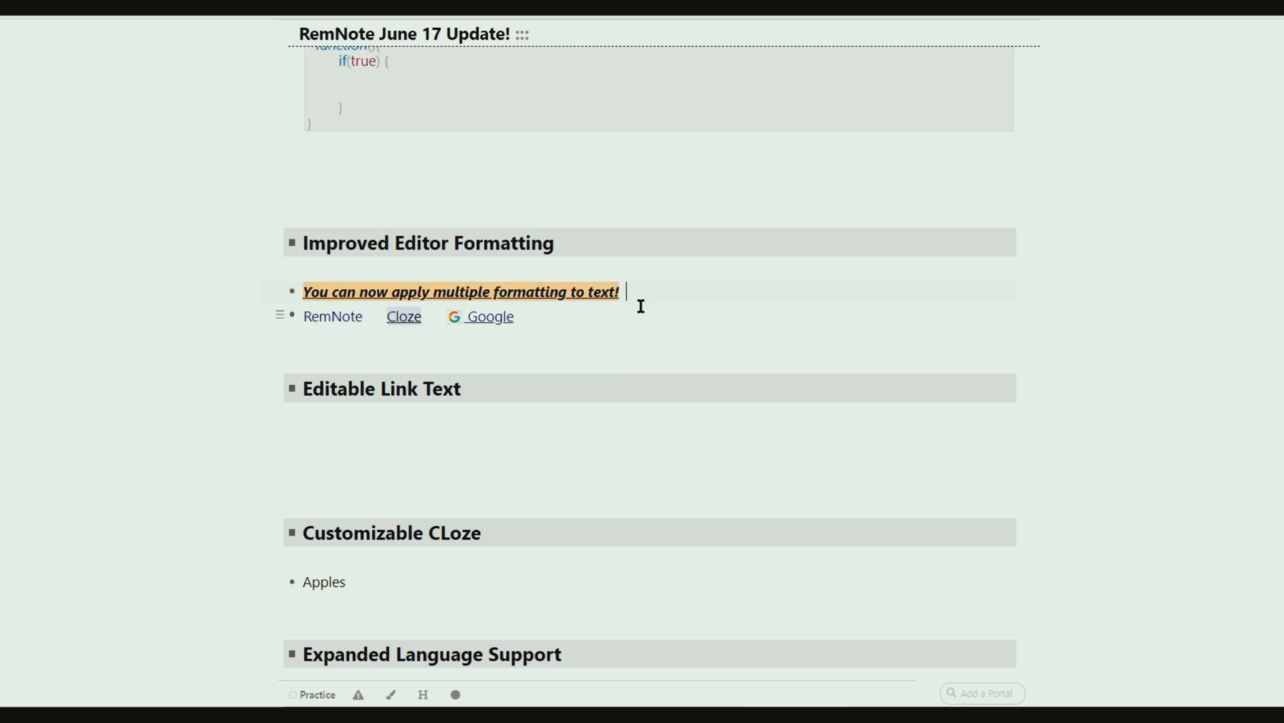
{"action": "double_click", "coordinate": [332, 317]}
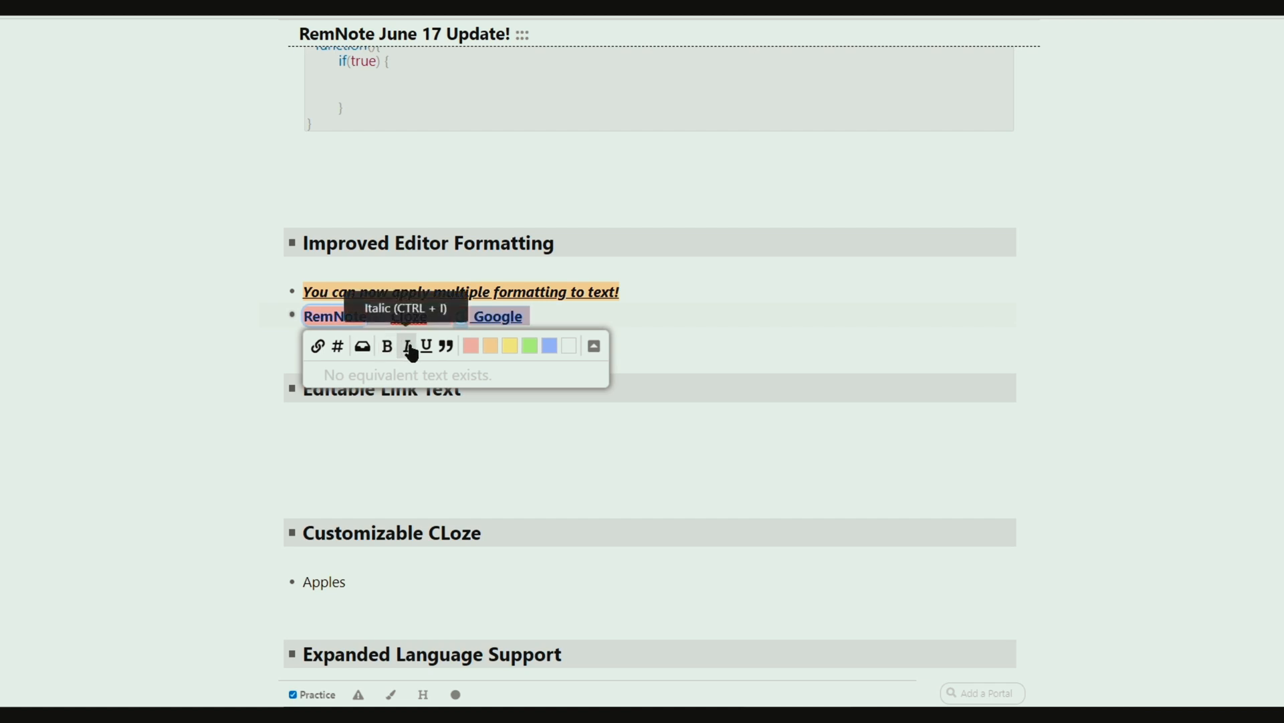
{"action": "left_click", "coordinate": [407, 345]}
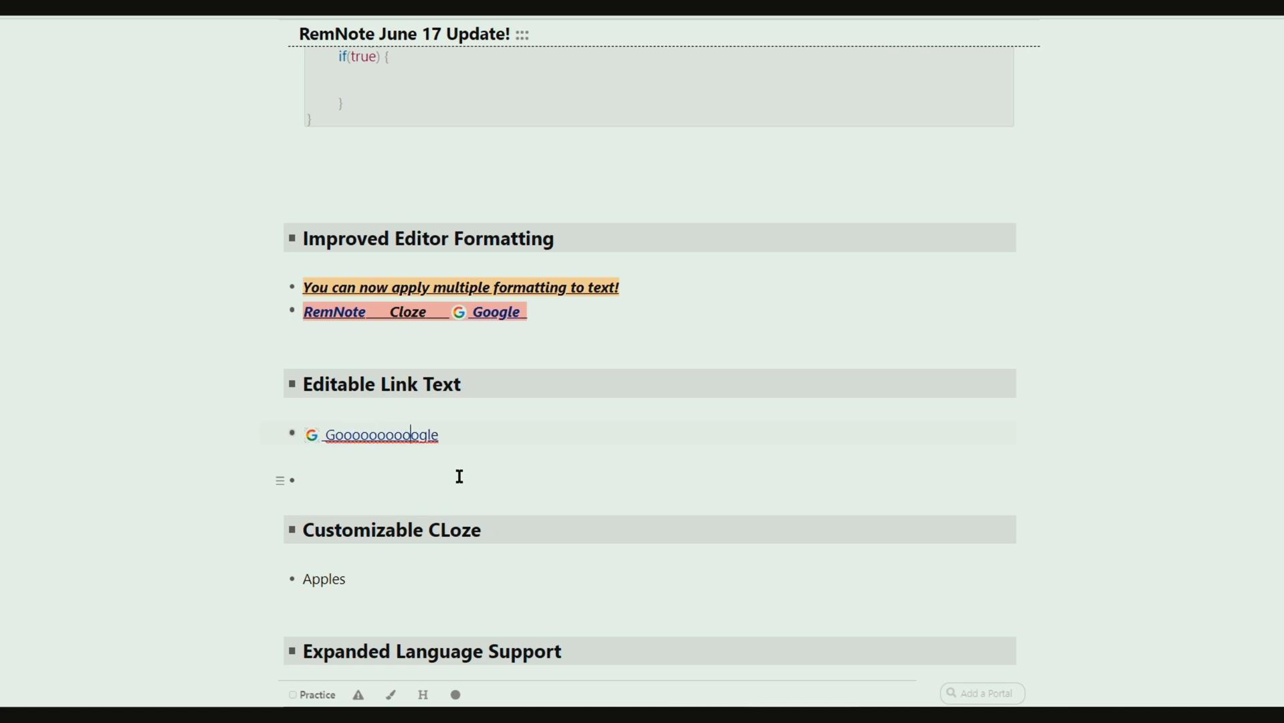
Insert 'edit anything inside' into the Google link's label text
{"action": "type", "text": "edit anyt"}
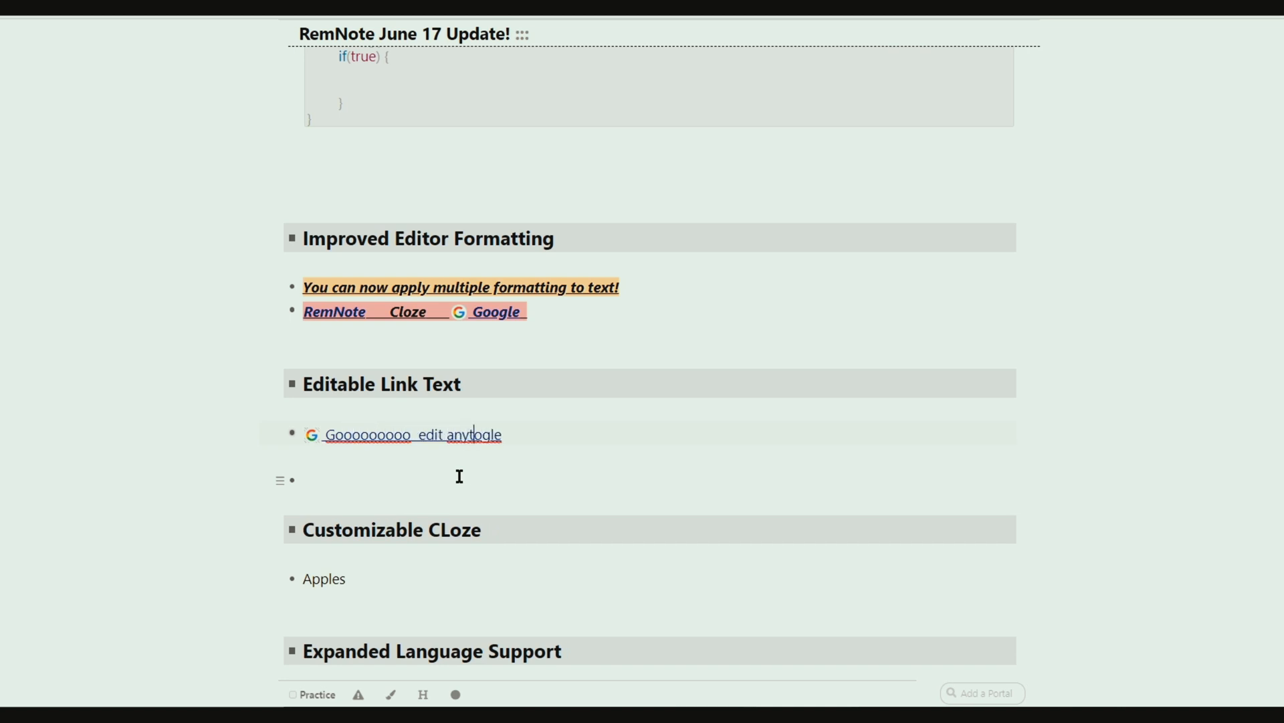
{"action": "type", "text": "anything inside"}
{"action": "left_click", "coordinate": [650, 579]}
{"action": "type", "text": " Oranges"}
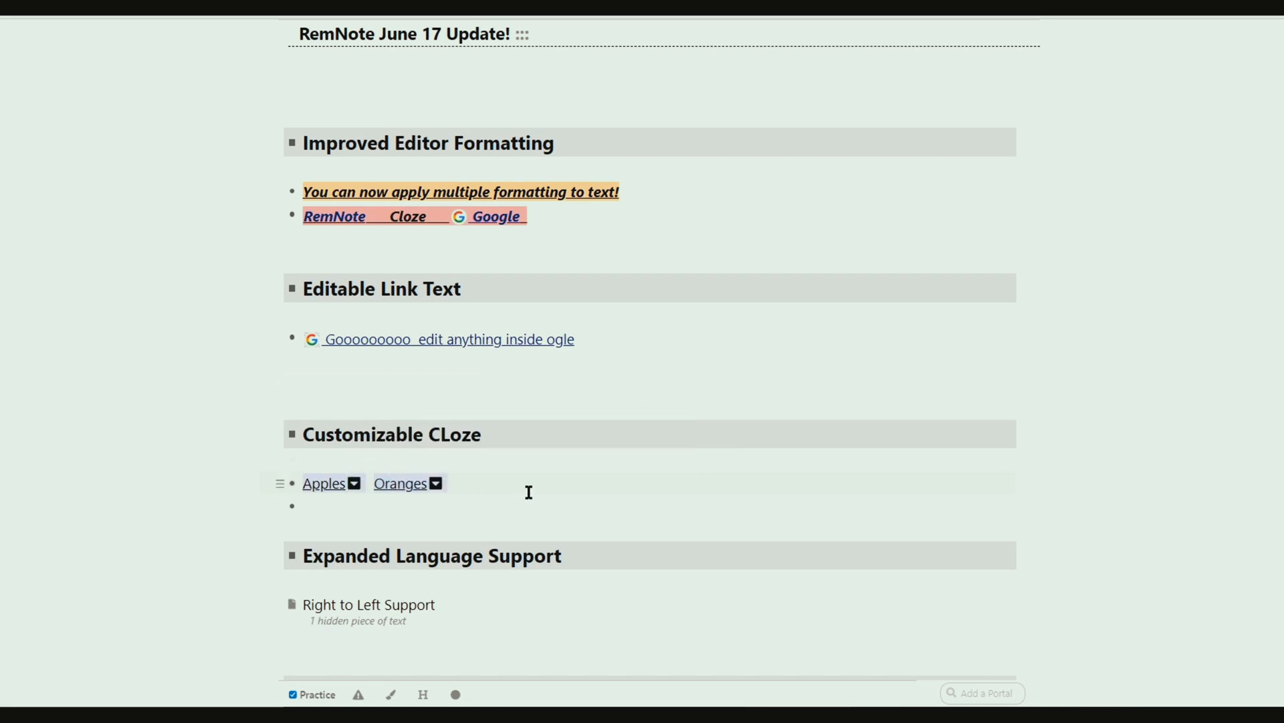
Add Bananas to the Oranges cloze and preview the generated cards via Practice
{"action": "type", "text": "Bananas"}
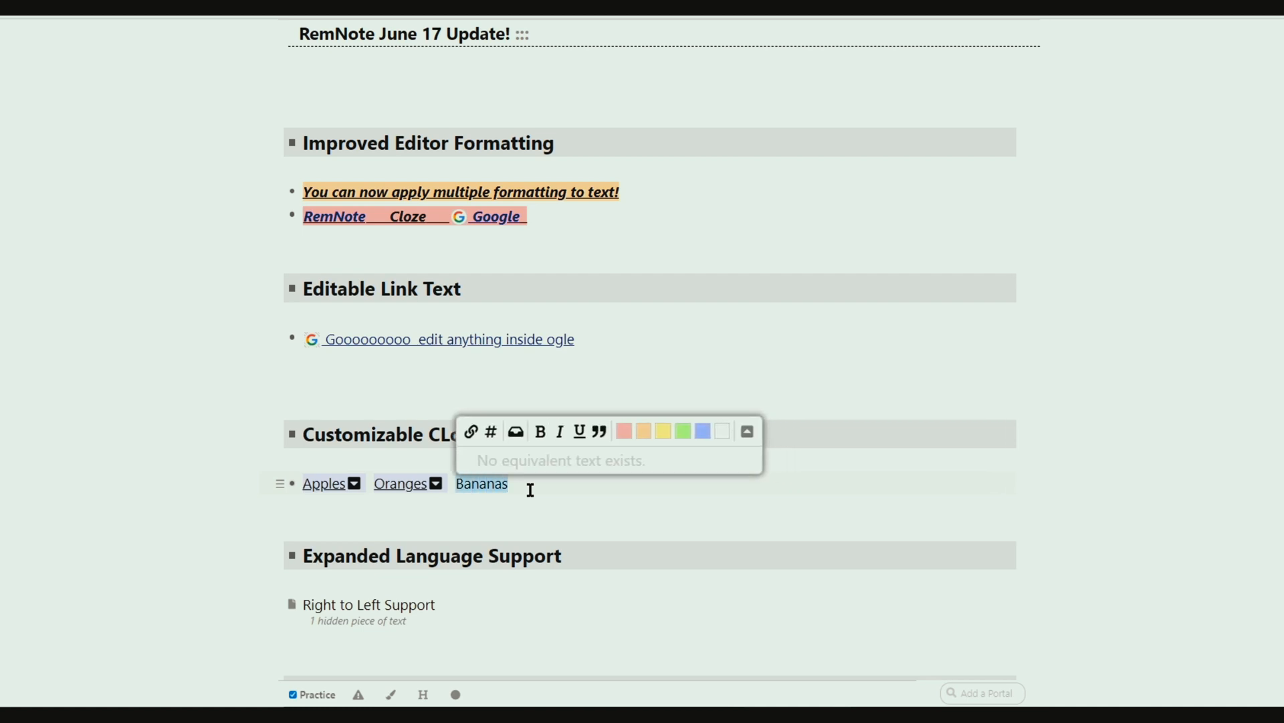
{"action": "left_click", "coordinate": [516, 483]}
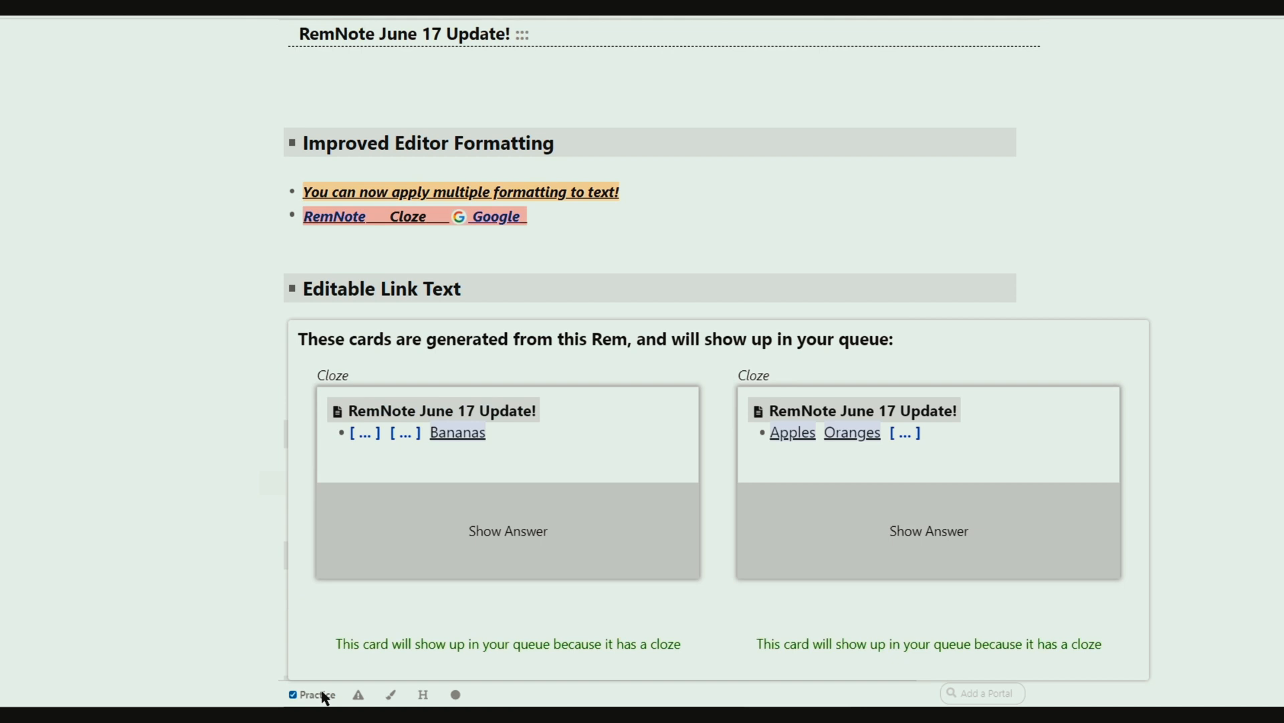
{"action": "left_click", "coordinate": [434, 483]}
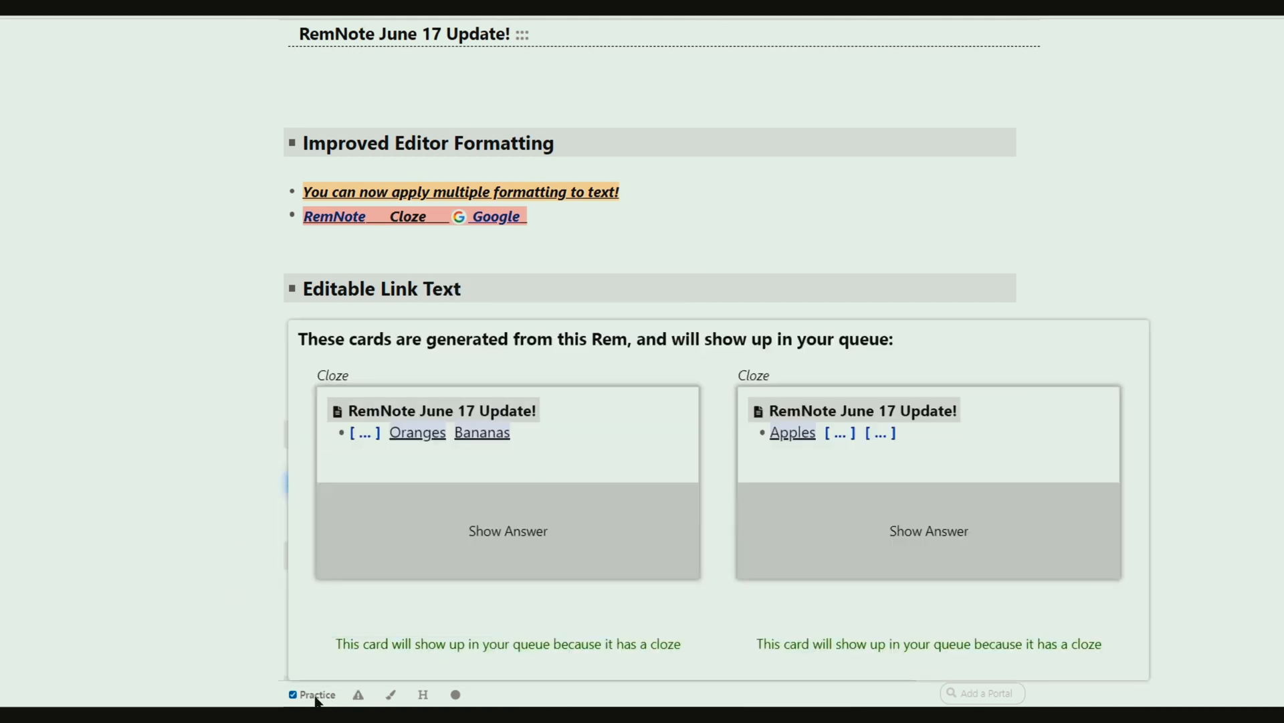
{"action": "scroll", "scroll_direction": "down", "scroll_amount": 3}
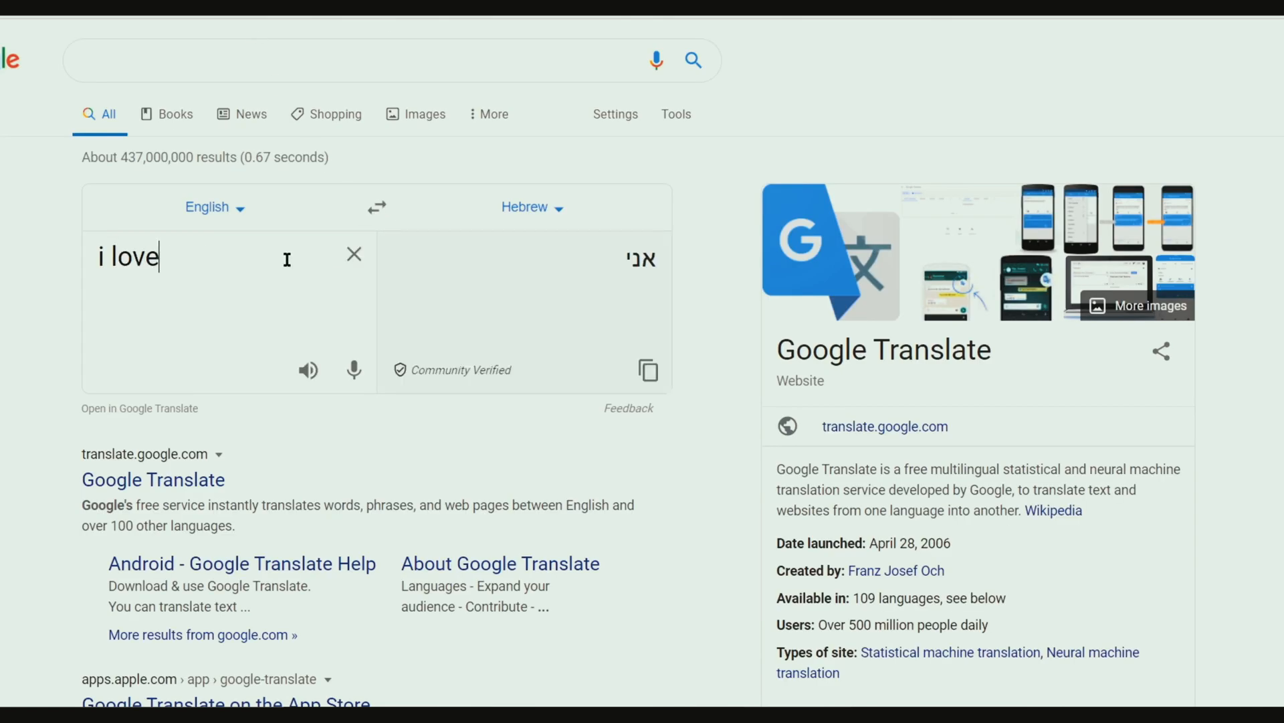
Enter 'i love dogs' in the English box to get the Hebrew translation
{"action": "type", "text": "dogs"}
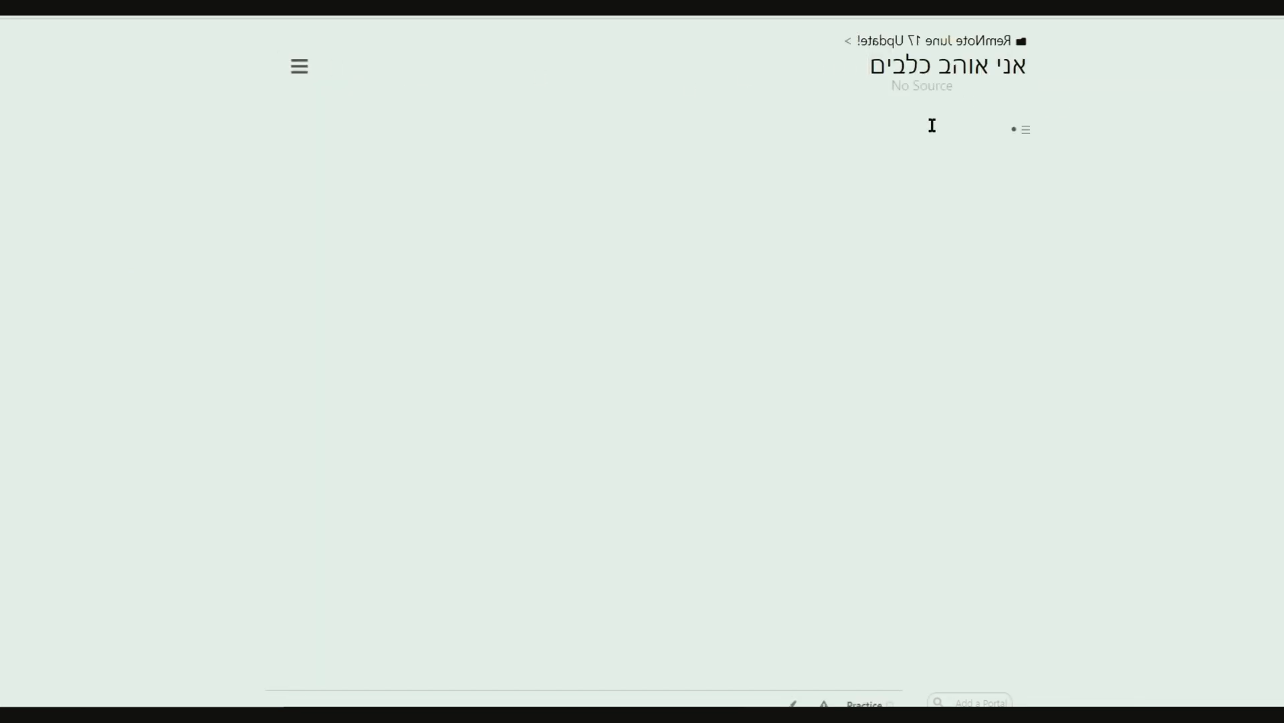
Add the right-to-left Hebrew line and a 'Chinese, Japanese, Double Character' note
{"action": "type", "text": "right"}
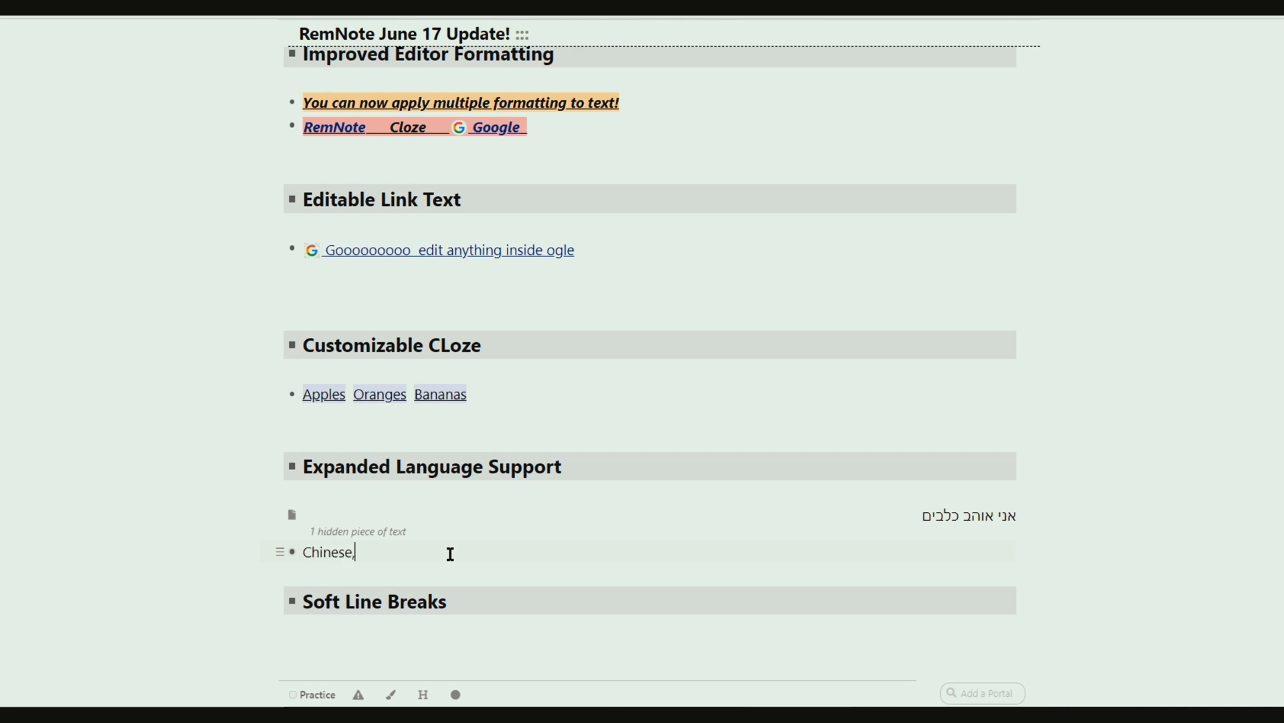
{"action": "type", "text": "Japanese, Doubl"}
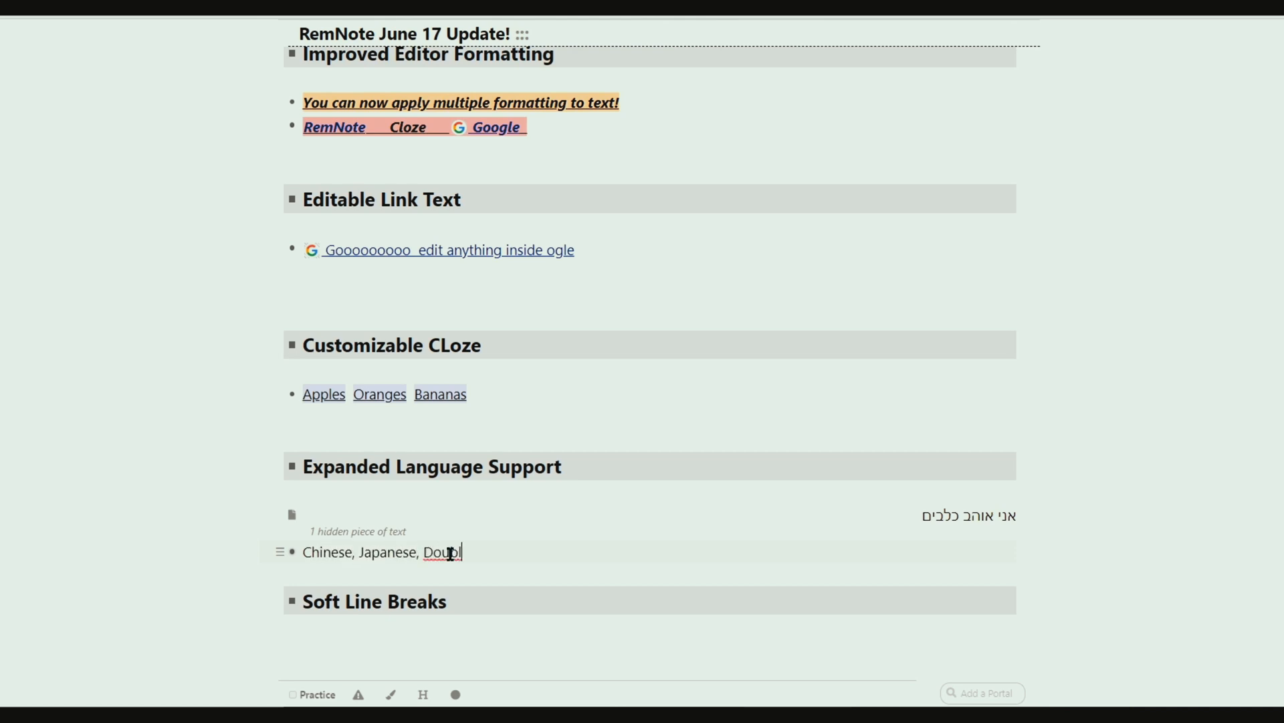
{"action": "type", "text": "le Character"}
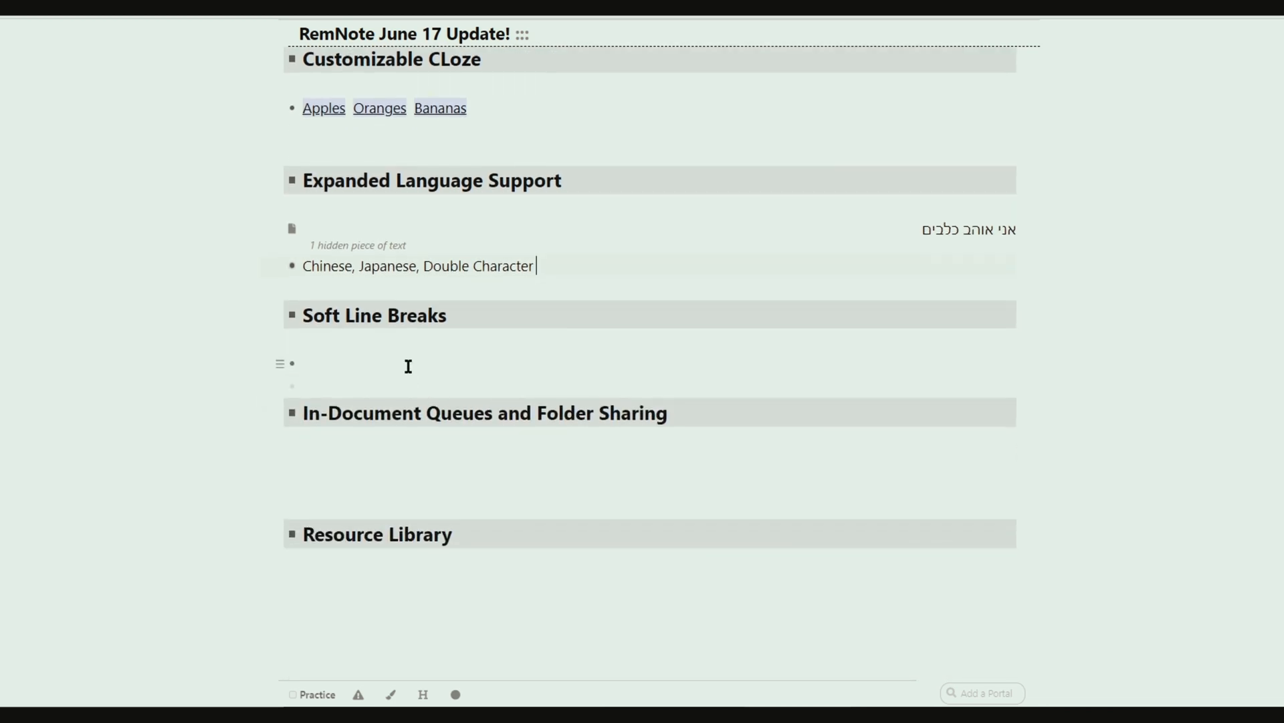
Write the multi-line soft-break example under Soft Line Breaks, mentioning ctrl + shift + enter
{"action": "type", "text": "soft"}
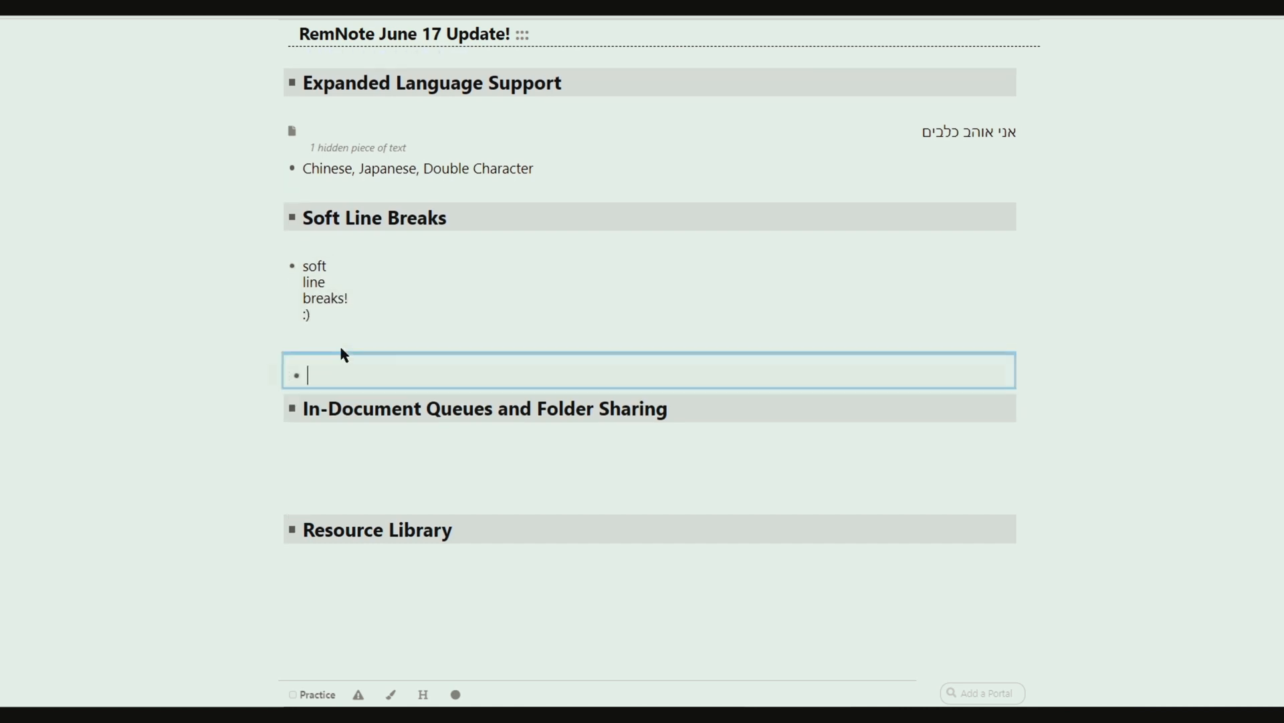
{"action": "type", "text": "ctrl +"}
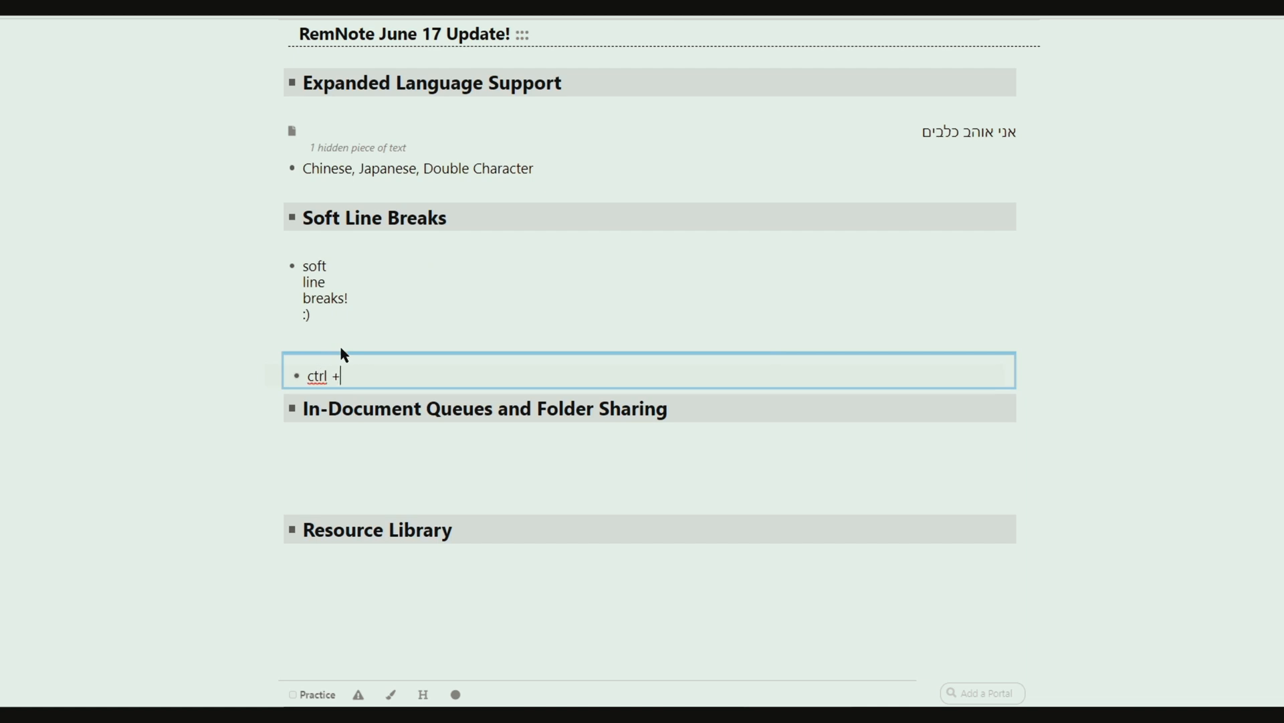
{"action": "type", "text": "shift + enter"}
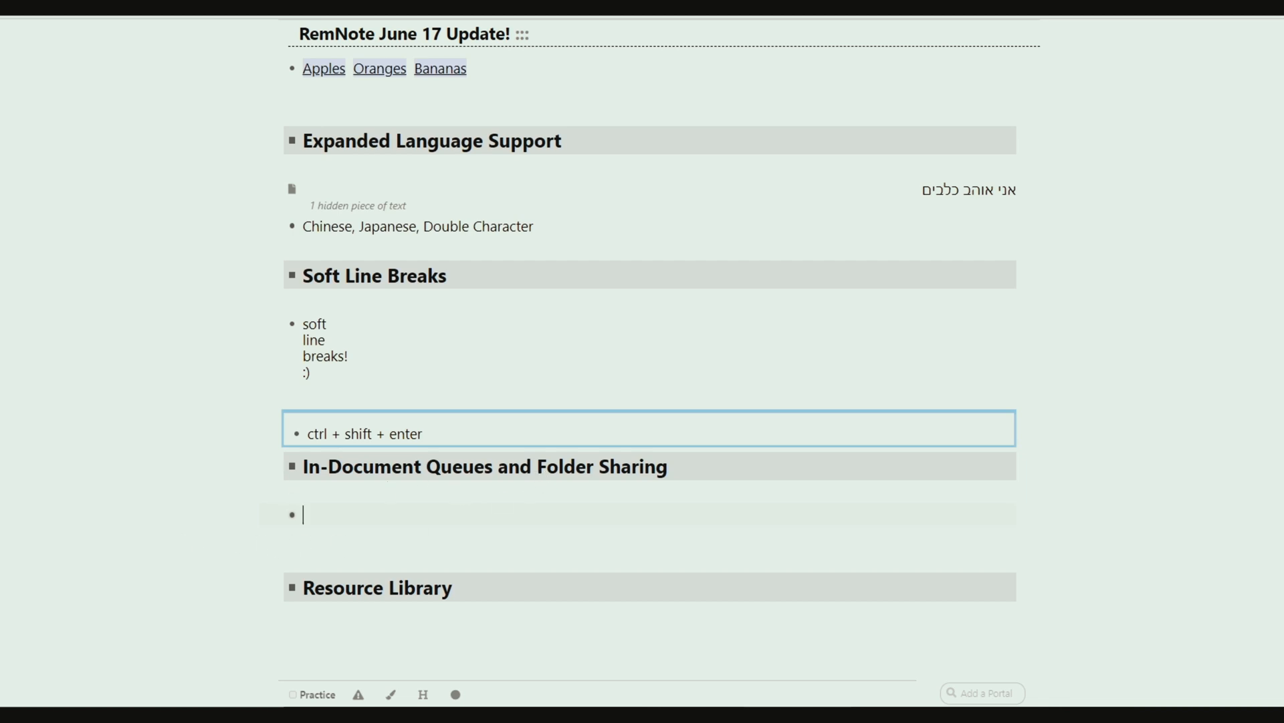
Create the 'Spongebob::squarepants' card and turn it into an embedded queue in practice view
{"action": "type", "text": "Spongebob"}
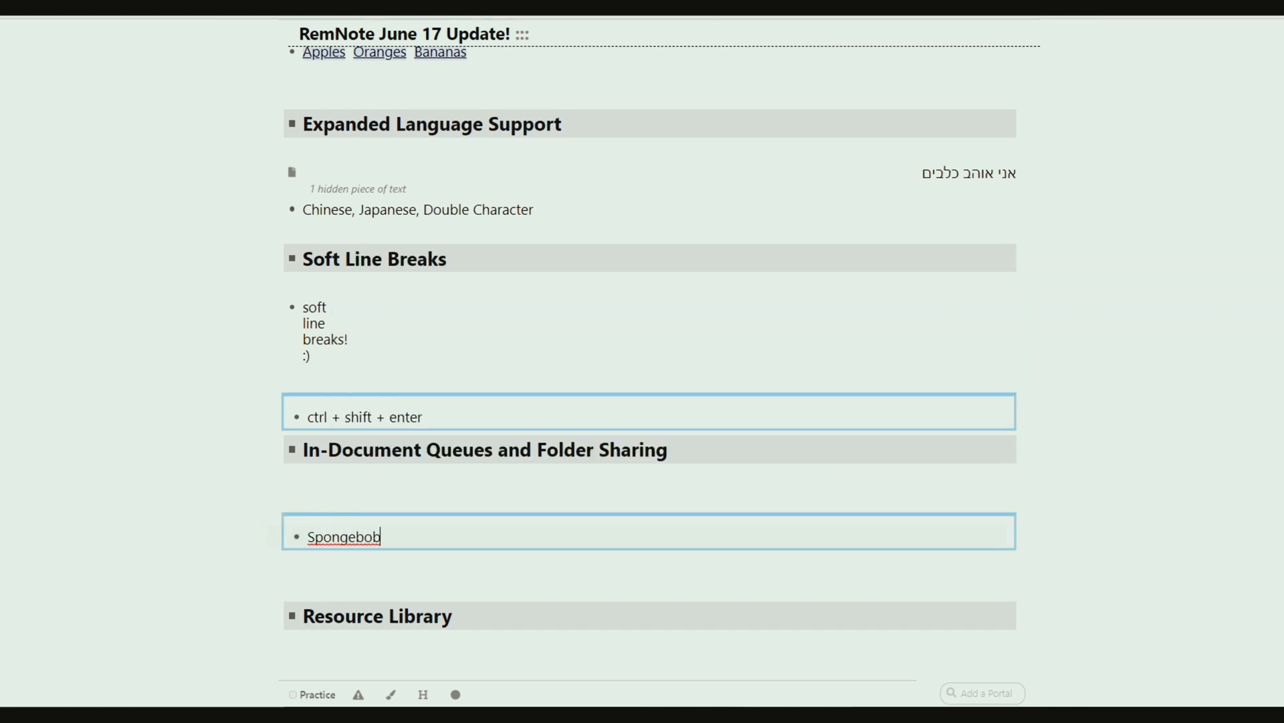
{"action": "type", "text": "::squarepants"}
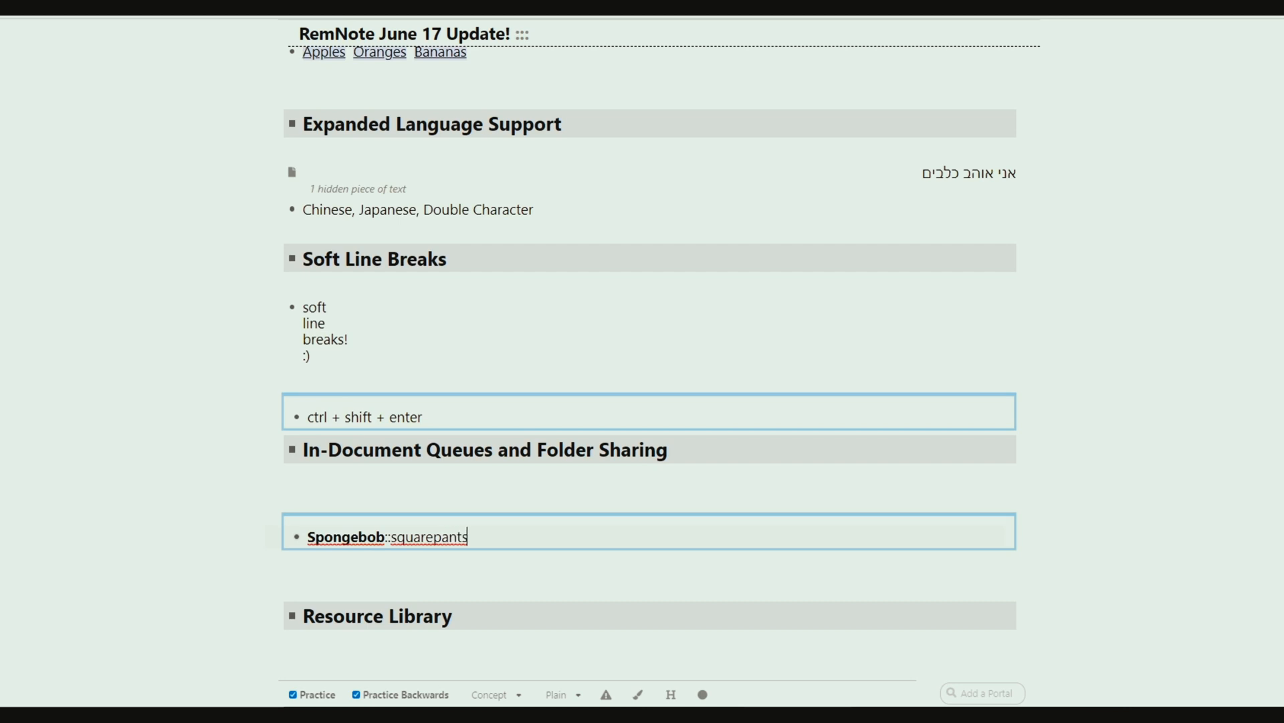
{"action": "left_click", "coordinate": [293, 536]}
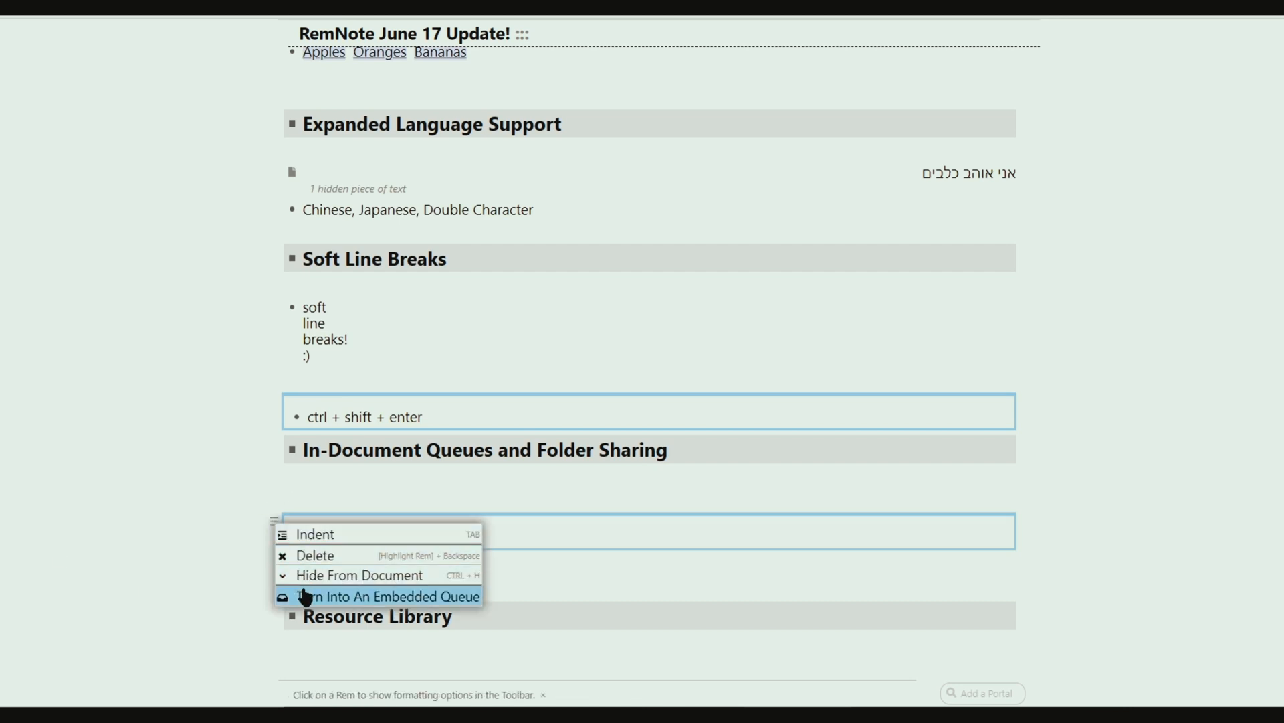
{"action": "left_click", "coordinate": [386, 596]}
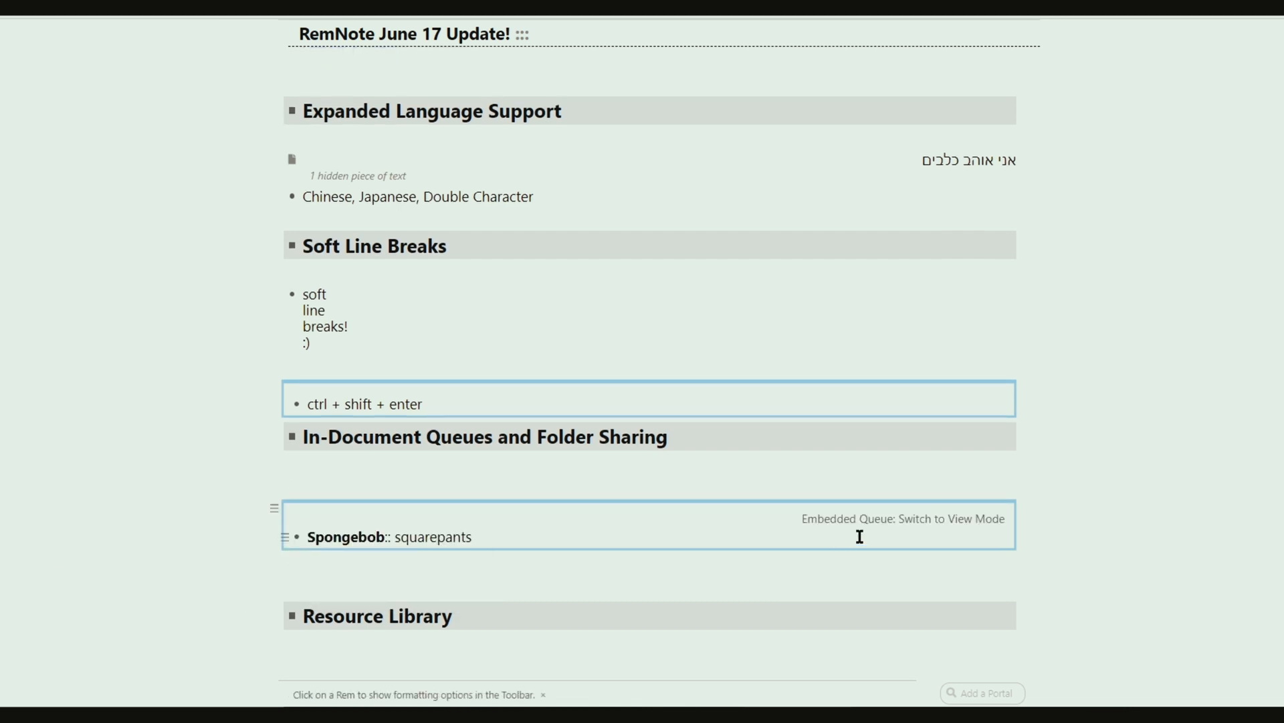
{"action": "left_click", "coordinate": [901, 518]}
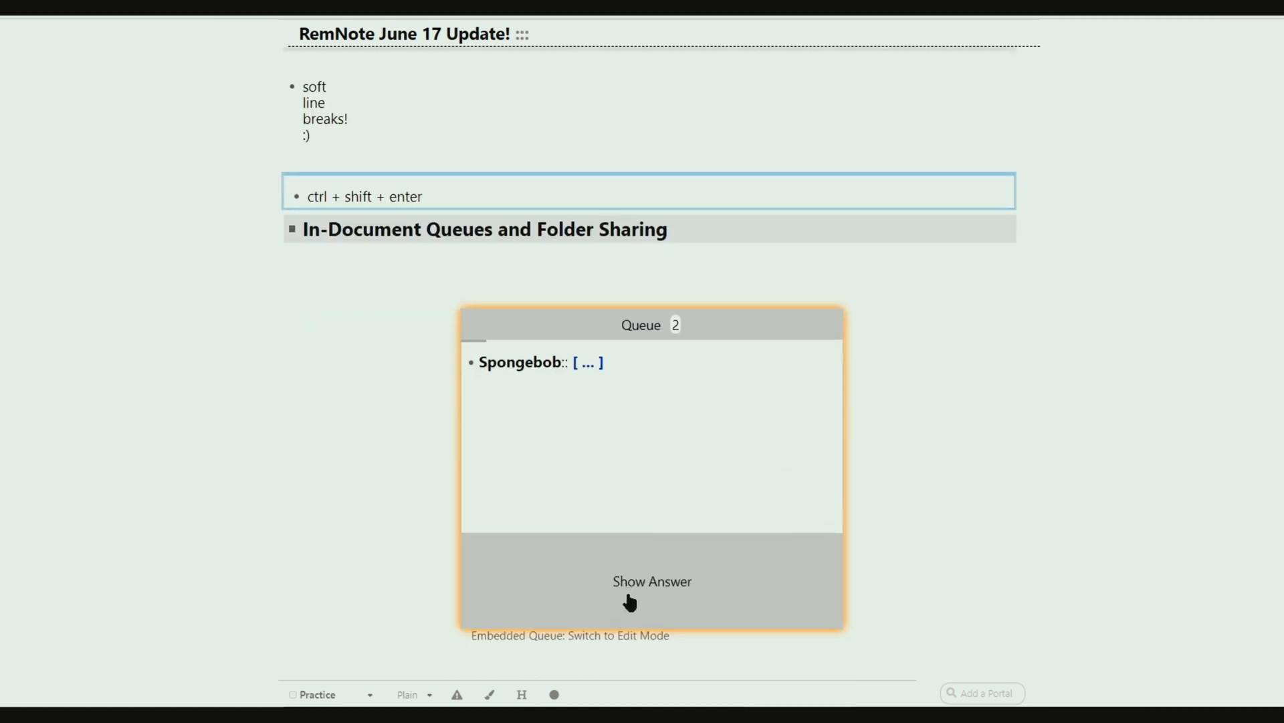
Add a 'Continue Editting' line, review the card once, then open the queue's options
{"action": "type", "text": "Continue Editting :)"}
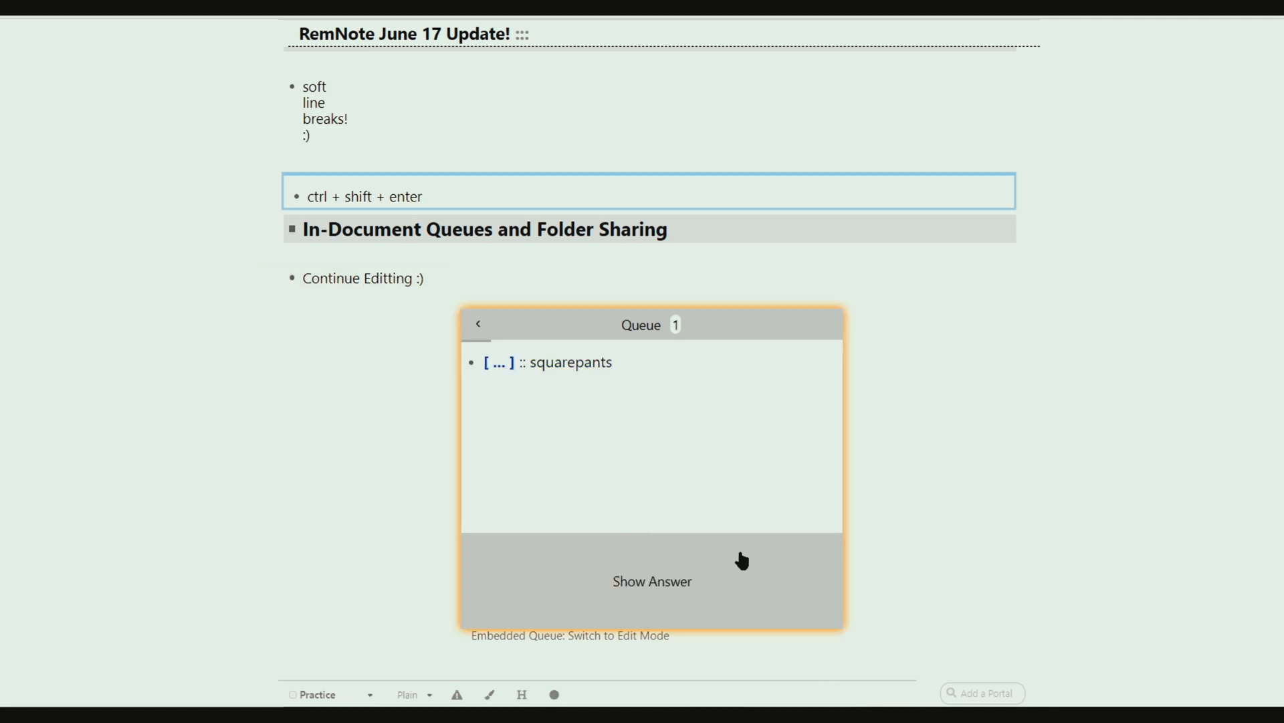
{"action": "left_click", "coordinate": [652, 581]}
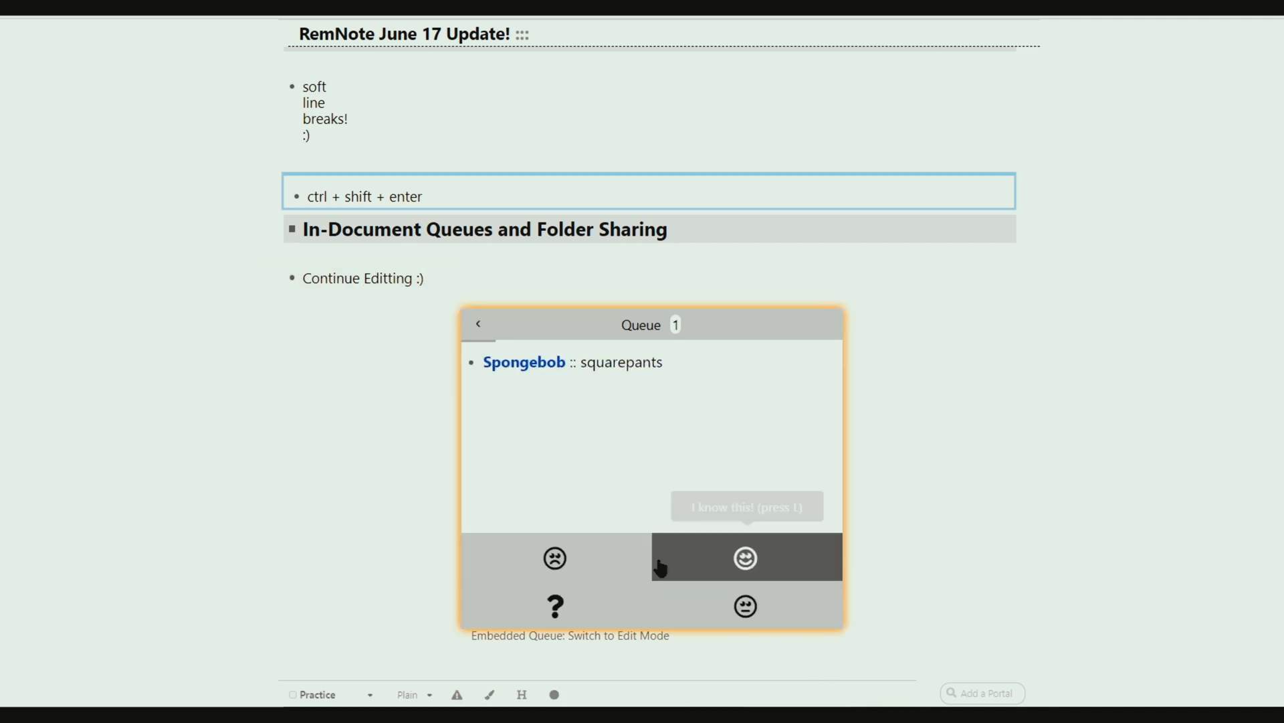
{"action": "left_click", "coordinate": [744, 557]}
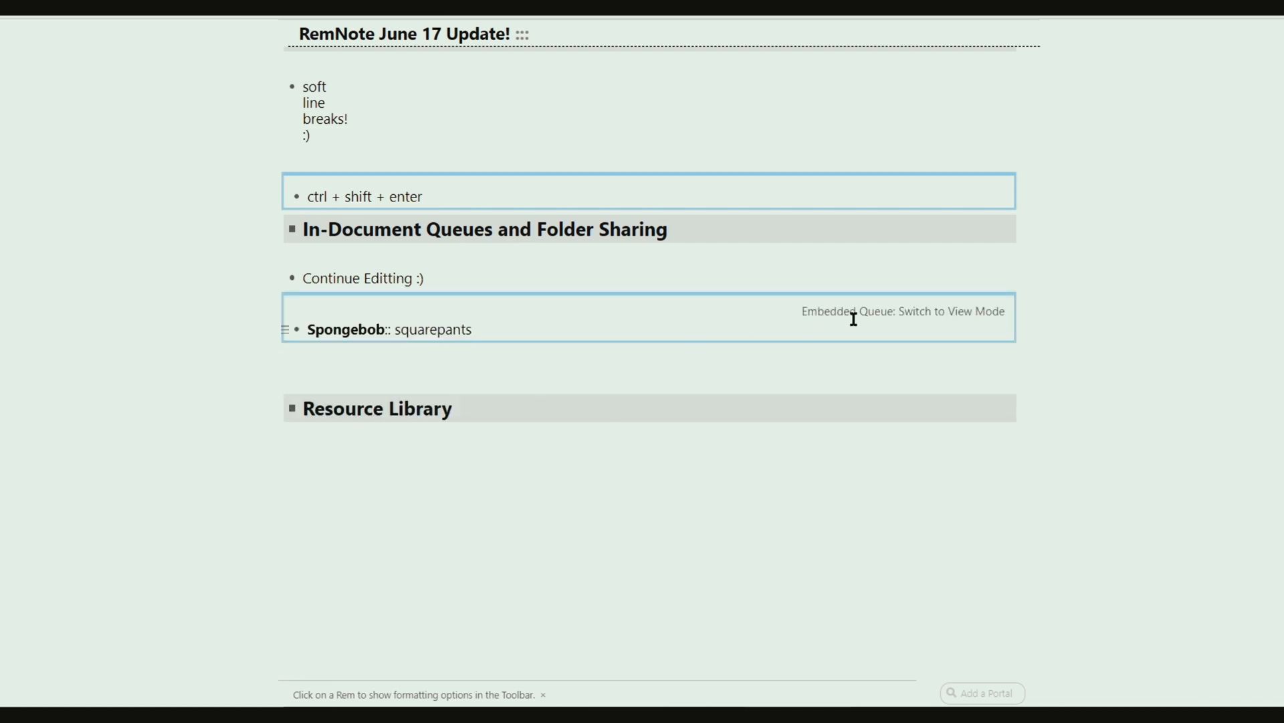
{"action": "mouse_move", "coordinate": [277, 310]}
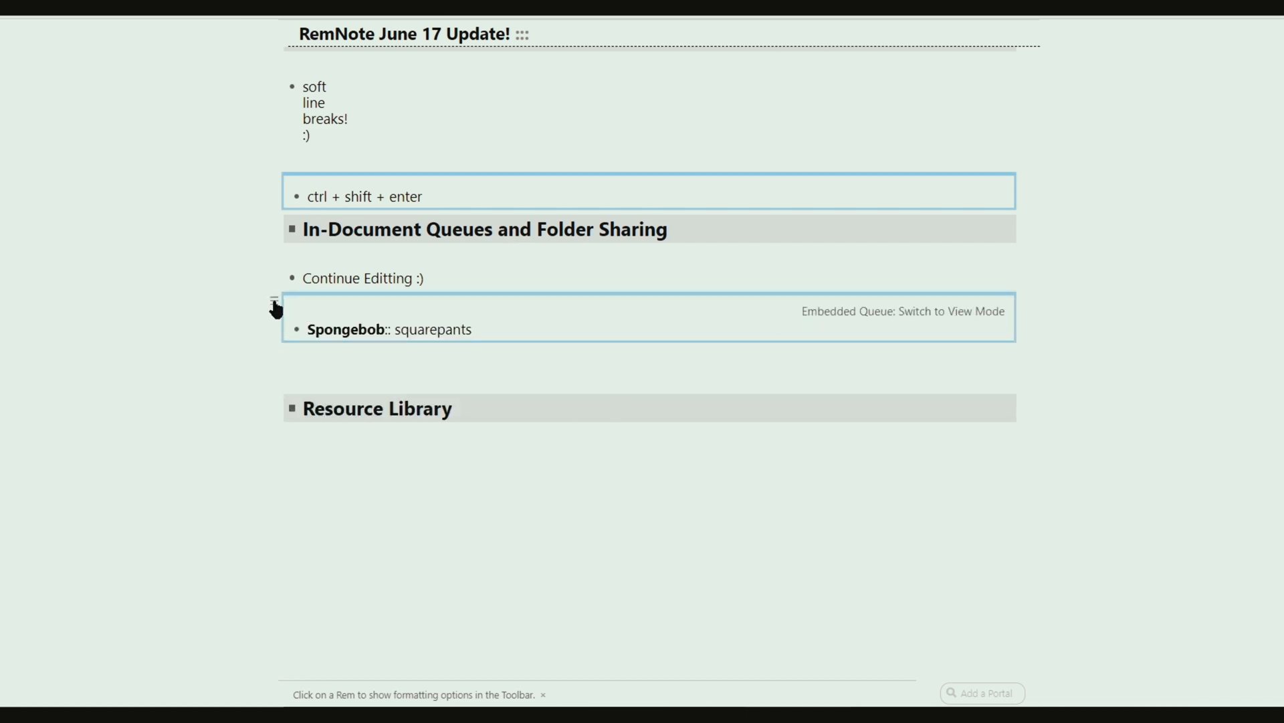
{"action": "left_click", "coordinate": [275, 300]}
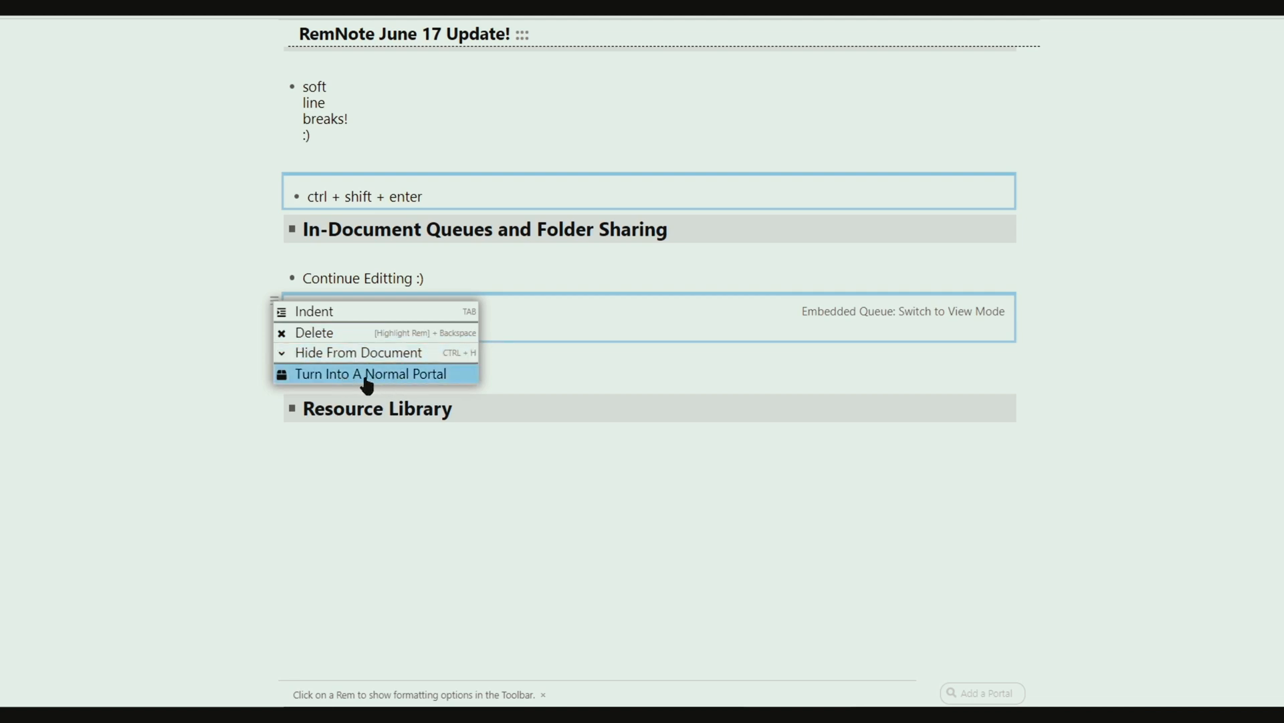
{"action": "mouse_move", "coordinate": [521, 335]}
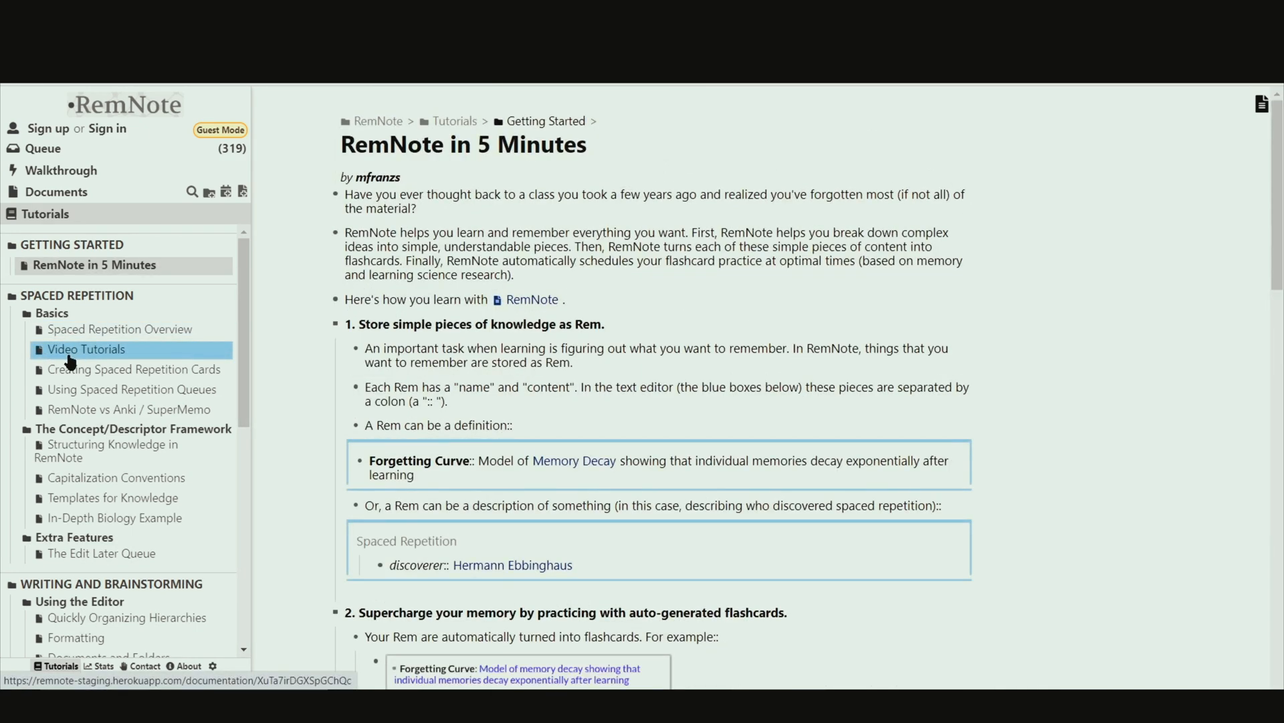
Open Video Tutorials under Spaced Repetition > Basics in the Tutorials sidebar
{"action": "left_click", "coordinate": [87, 349]}
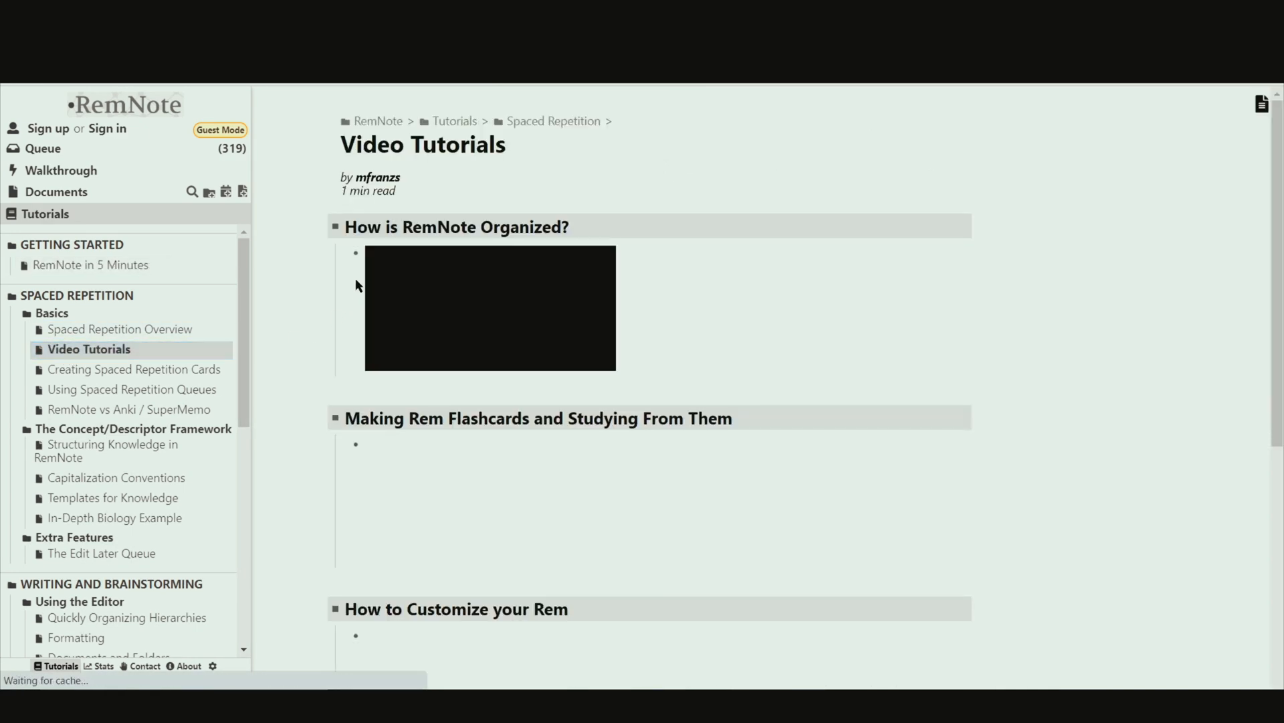